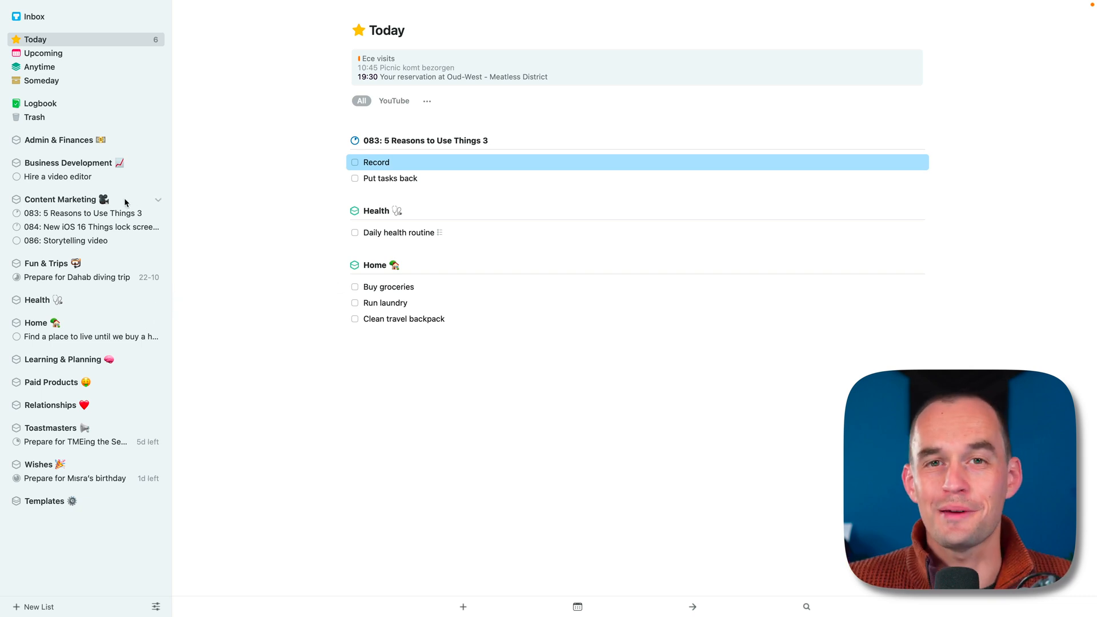
{"action": "mouse_move", "coordinate": [425, 174]}
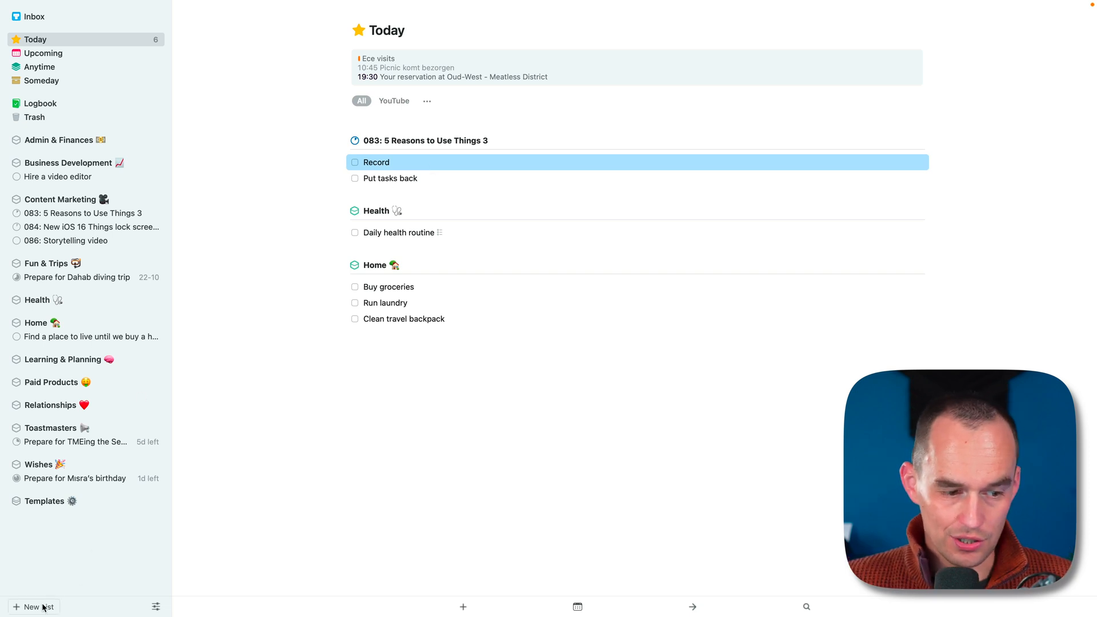
Create the Non-Profit area with to-dos 'Schedule a meeting with Stacey' and 'Fill in form XYZ'
{"action": "left_click", "coordinate": [33, 607]}
{"action": "type", "text": "Non-Profit"}
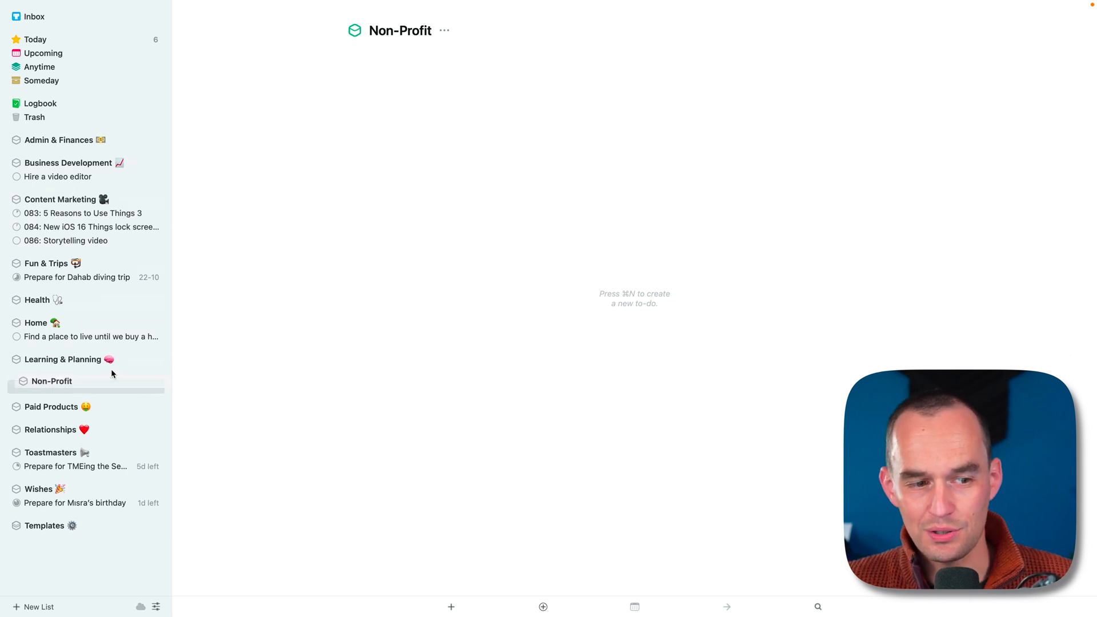
{"action": "left_click", "coordinate": [52, 381]}
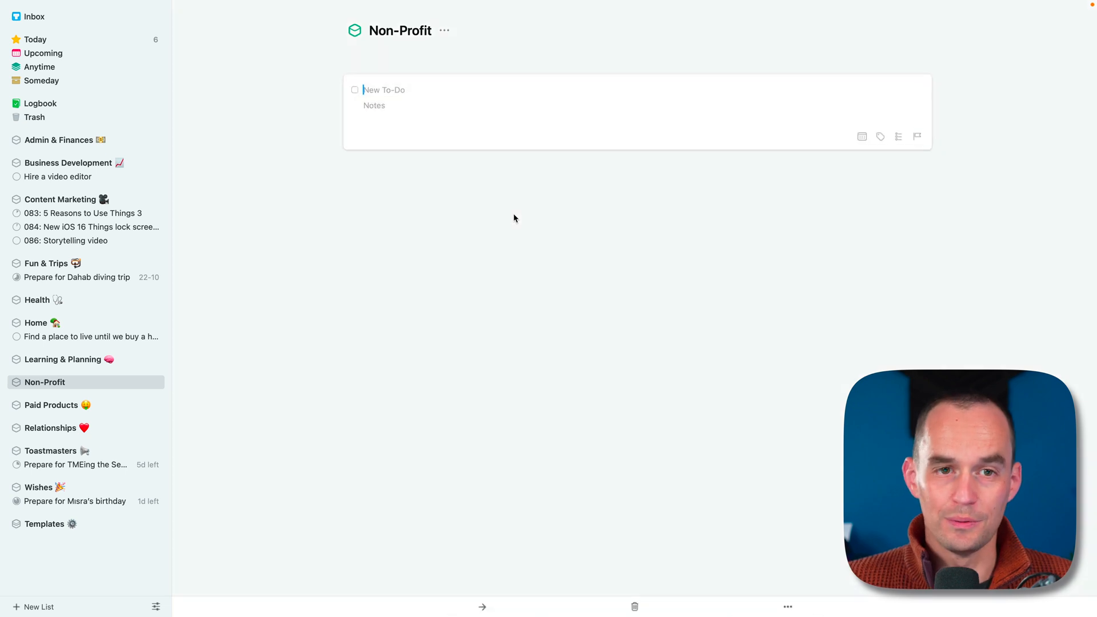
{"action": "type", "text": "Schedule a meeting"}
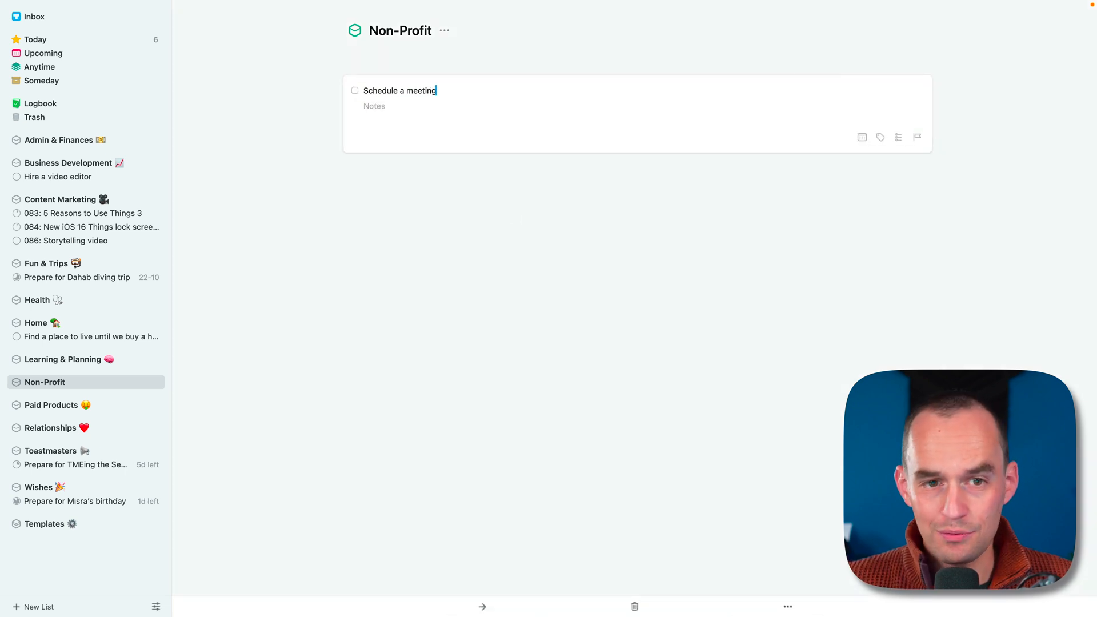
{"action": "type", "text": "with Stacey"}
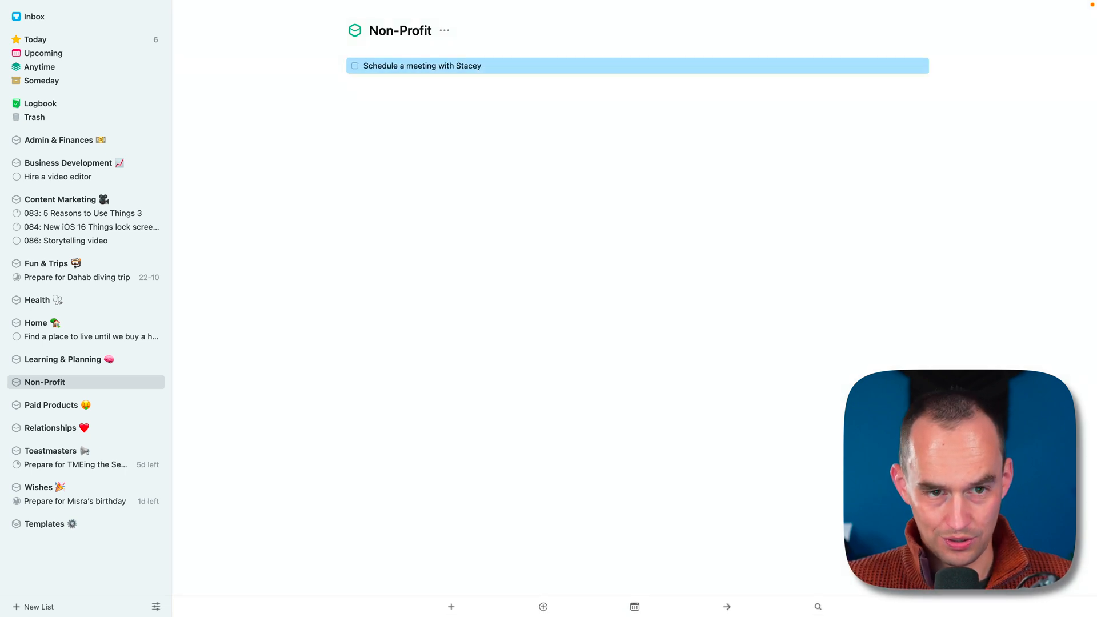
{"action": "type", "text": "Fill in form XYZ for the IRS"}
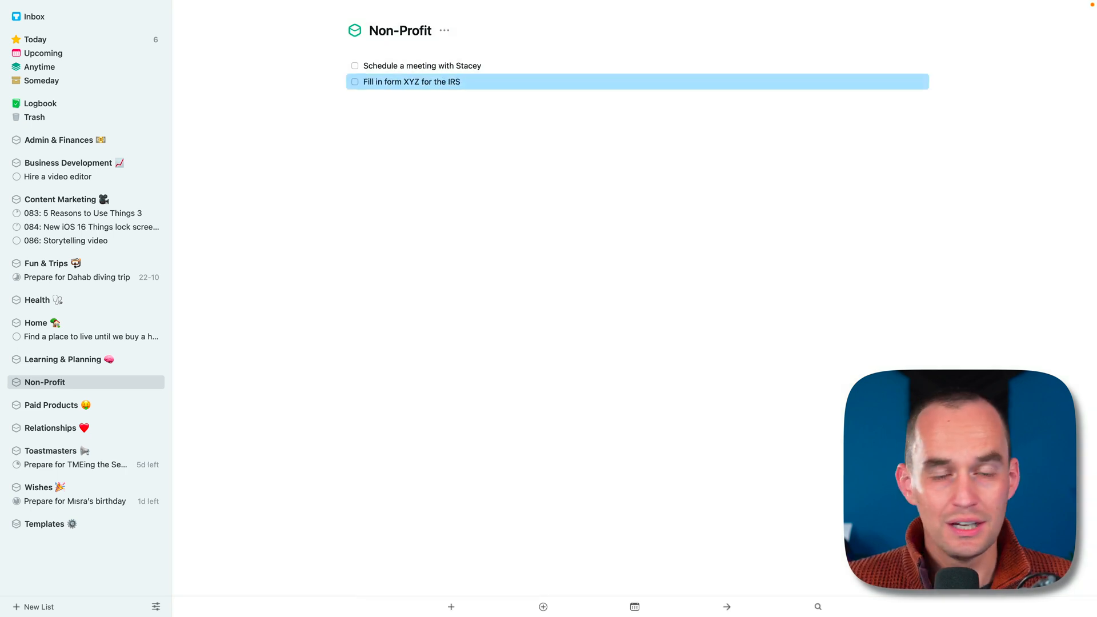
{"action": "mouse_move", "coordinate": [180, 512]}
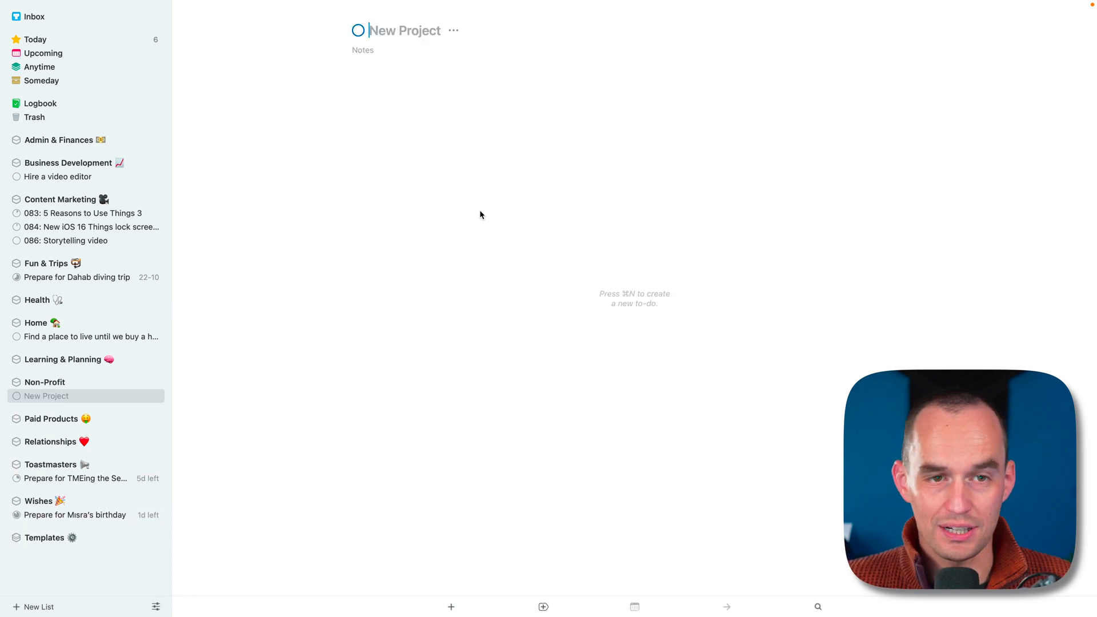
Add the 'Build a new clubhouse' project with a to-do to get a quote from a contractor
{"action": "type", "text": "Build a new"}
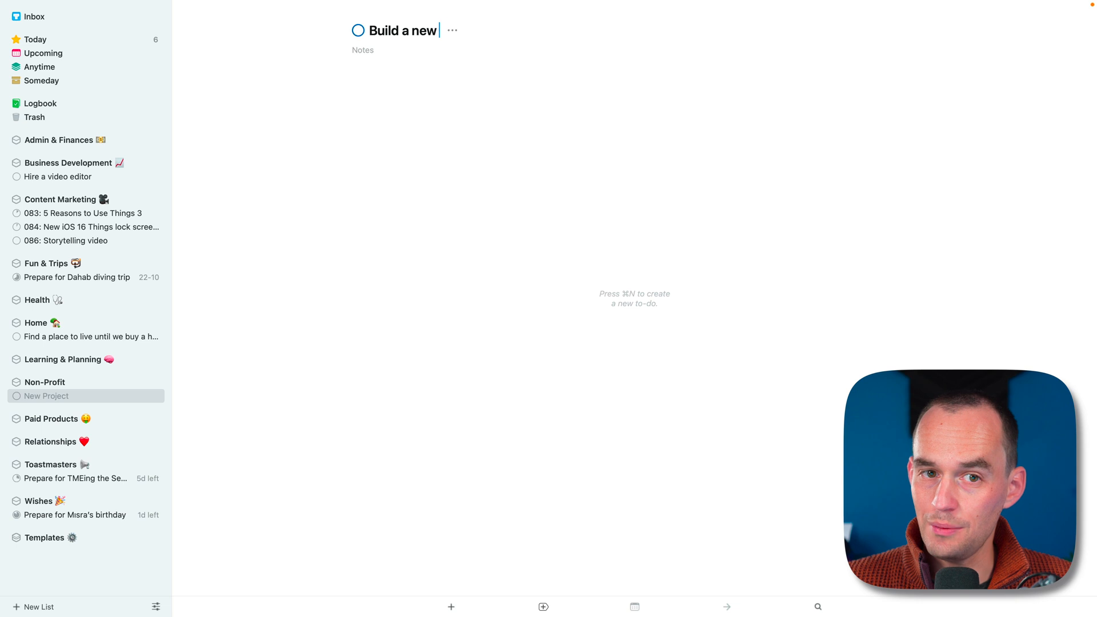
{"action": "type", "text": "clubhouse"}
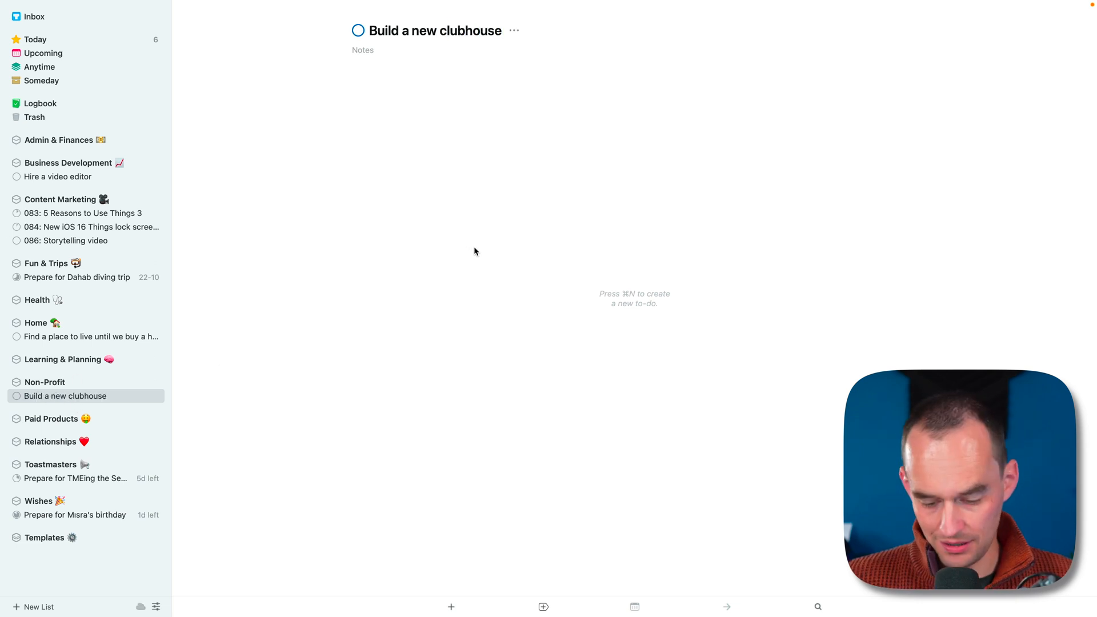
{"action": "type", "text": "Get a quote from a contractor"}
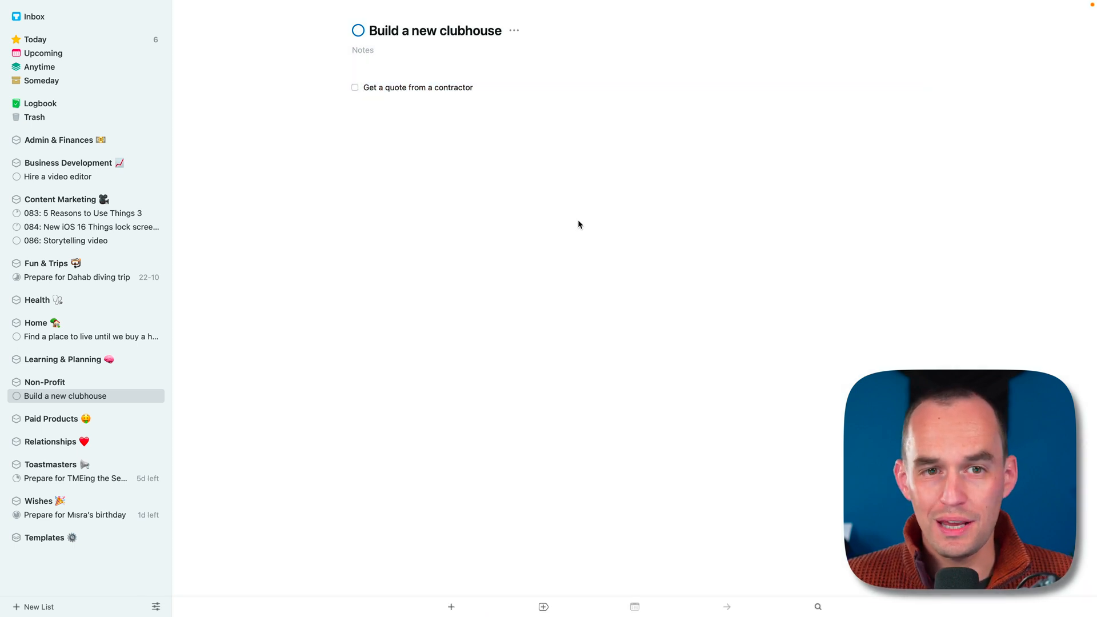
{"action": "left_click", "coordinate": [45, 382]}
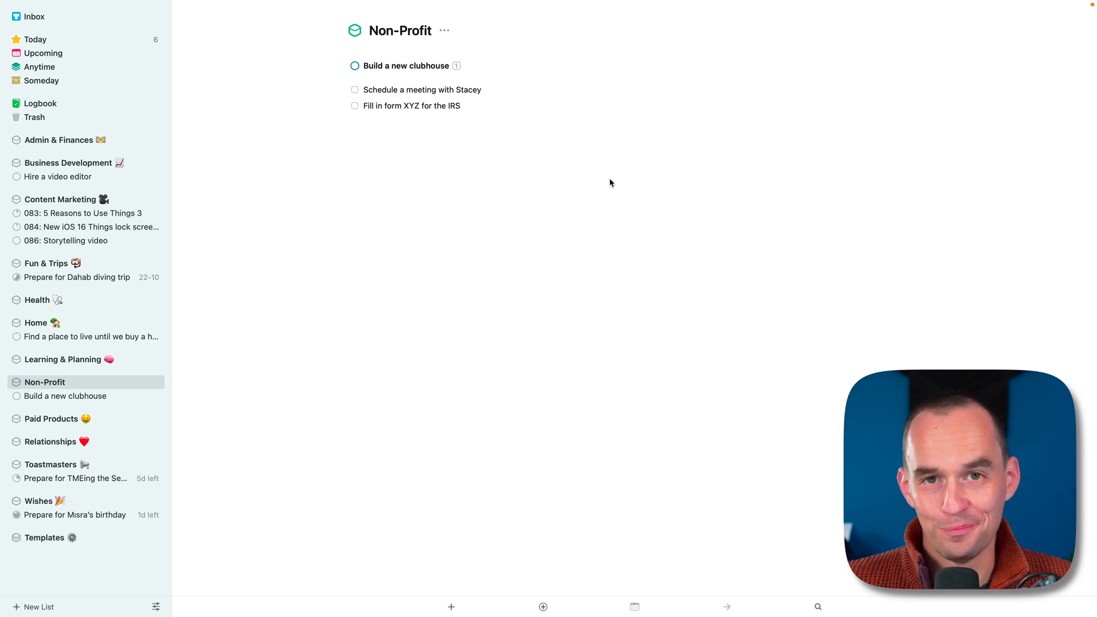
Create a new 'Buy a home' project inside the Home area
{"action": "left_click", "coordinate": [36, 322]}
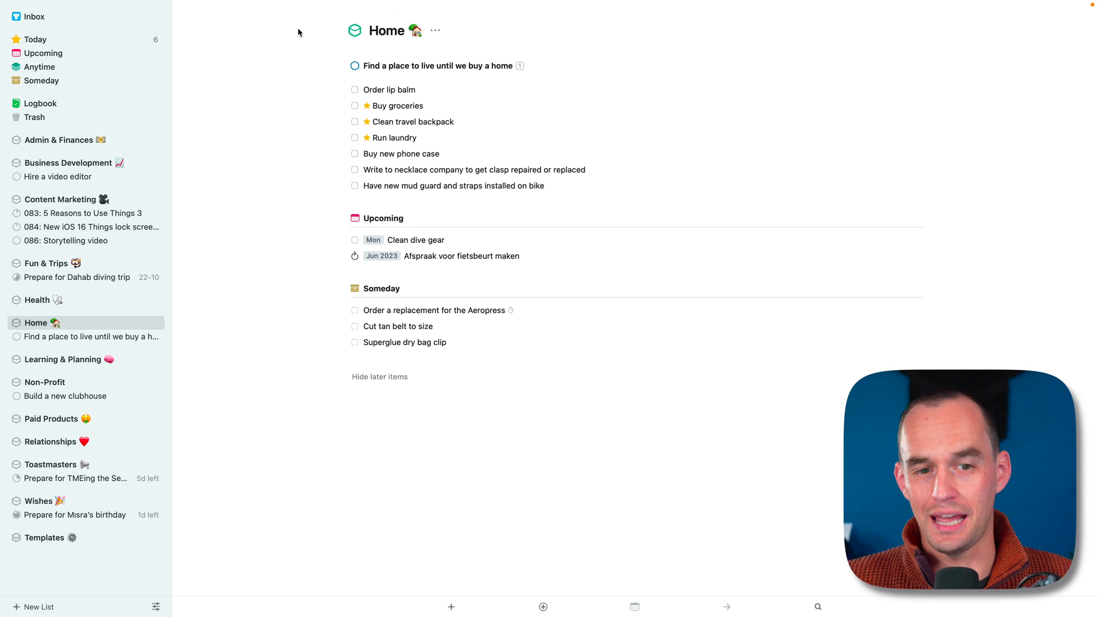
{"action": "mouse_move", "coordinate": [530, 100]}
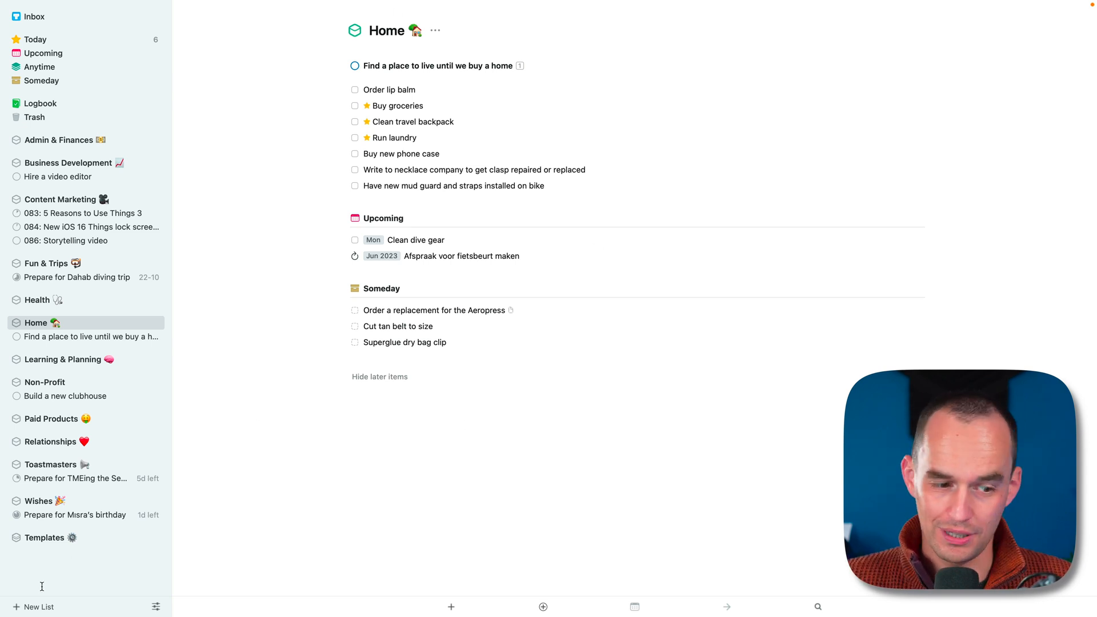
{"action": "left_click", "coordinate": [33, 607]}
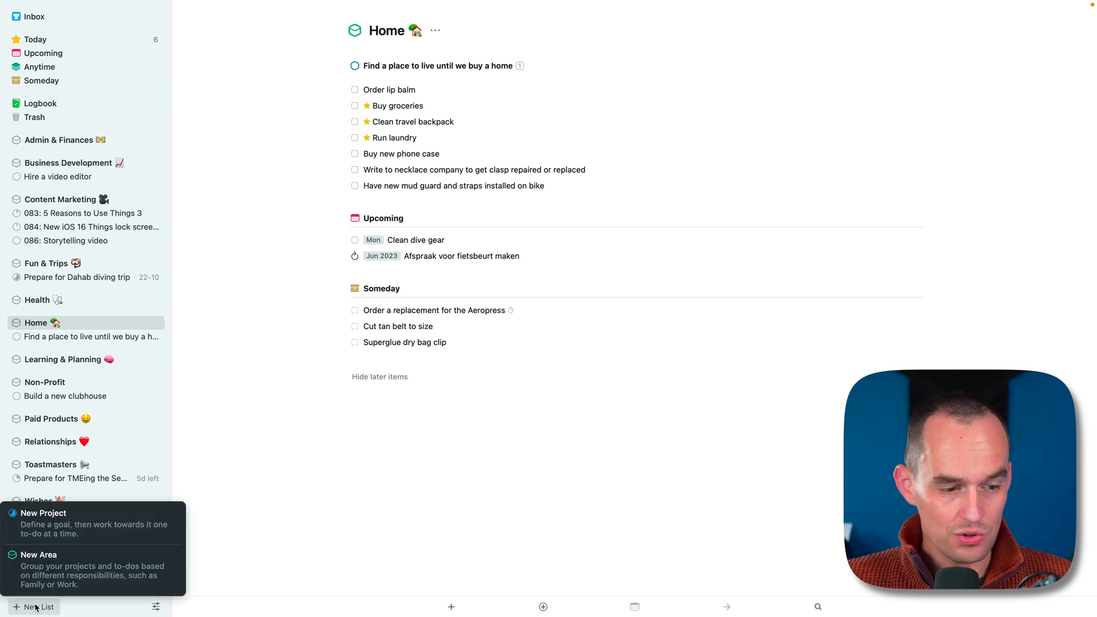
{"action": "left_click", "coordinate": [42, 513]}
{"action": "type", "text": "Buy a home"}
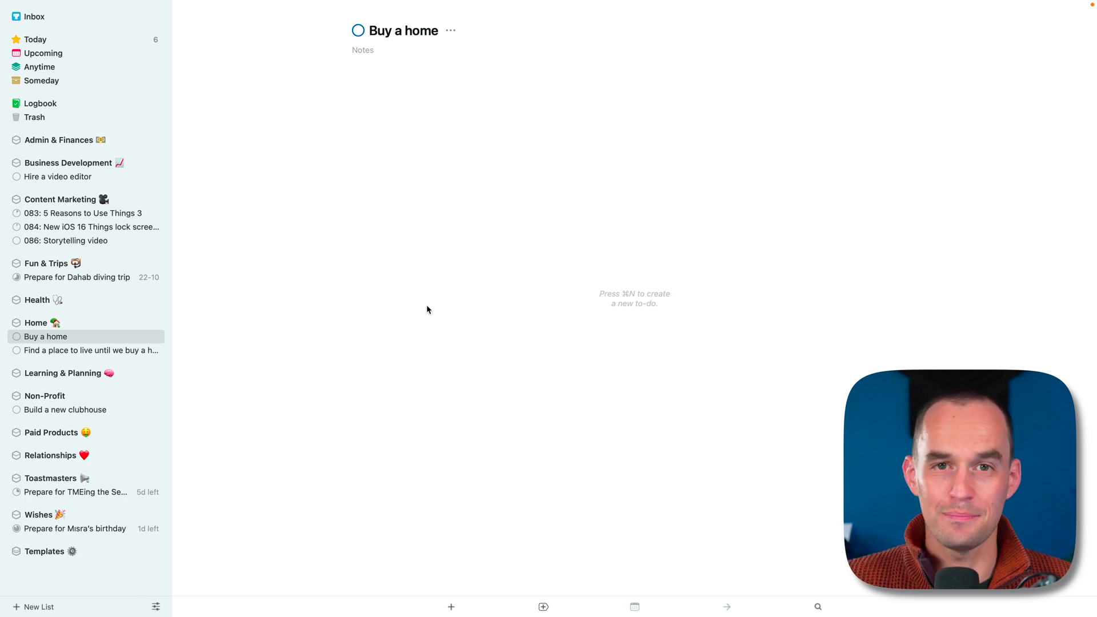
{"action": "mouse_move", "coordinate": [512, 240]}
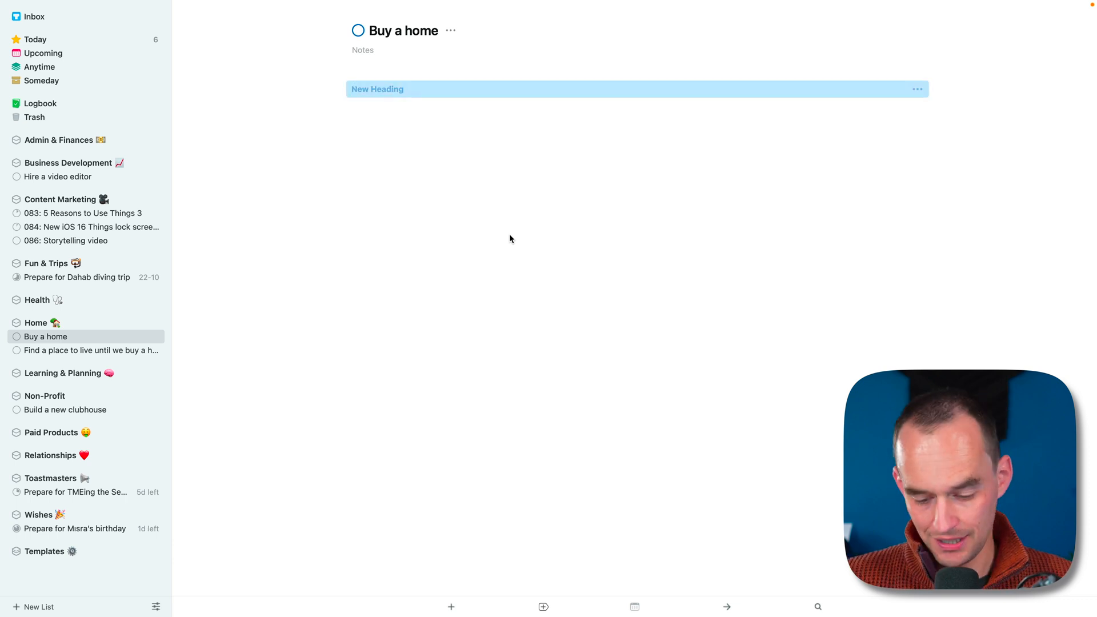
Add headings for getting a mortgage, identifying a home to buy, and bidding on it
{"action": "type", "text": "Get a mortgage"}
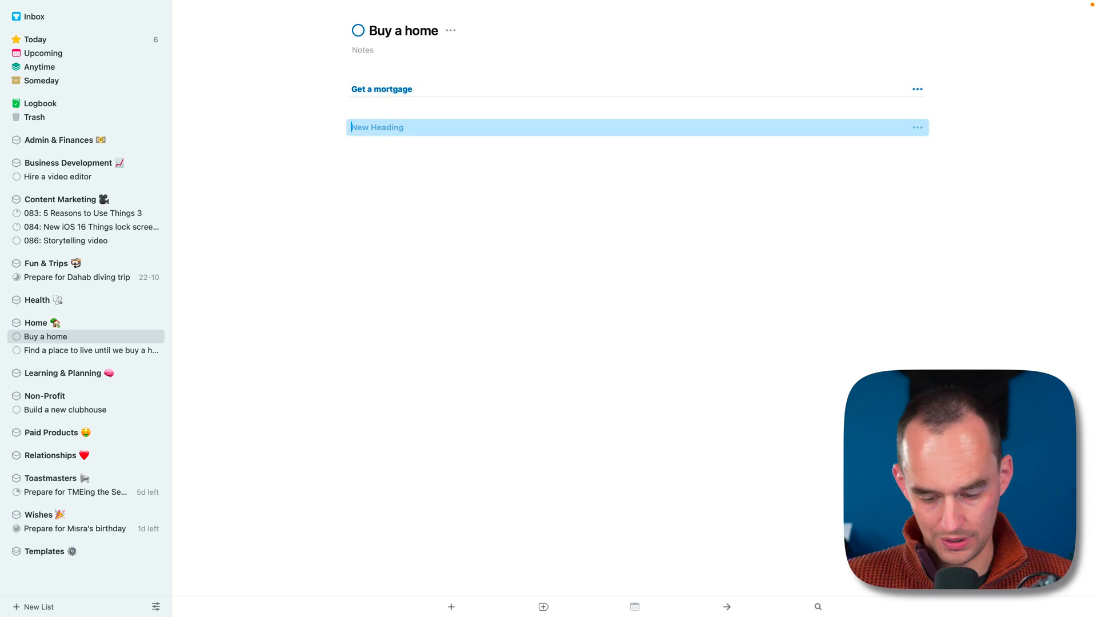
{"action": "type", "text": "Identify a"}
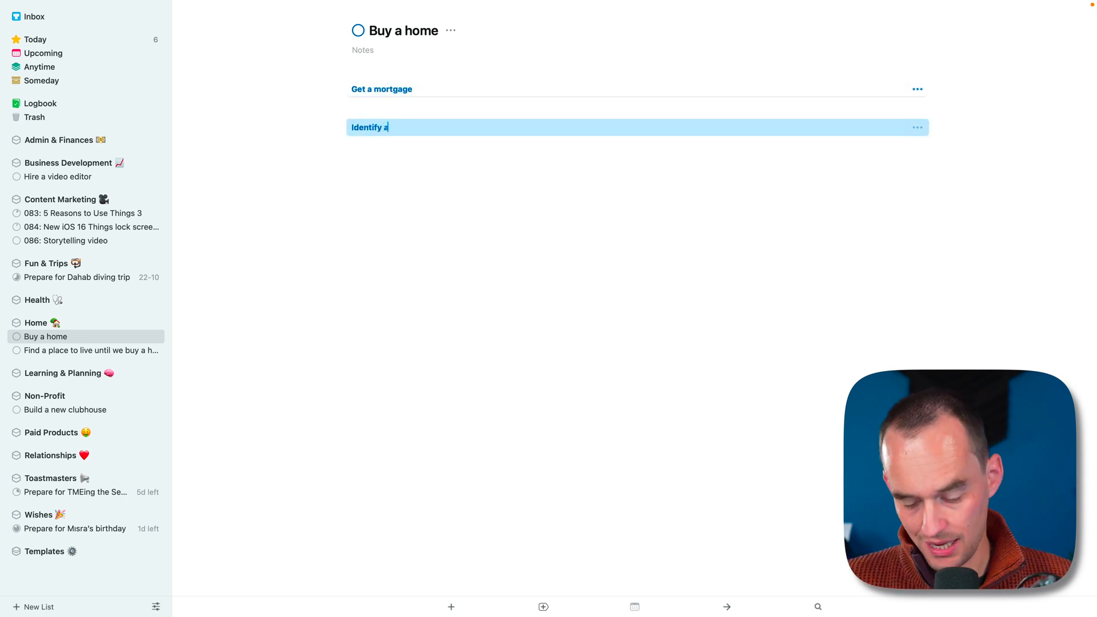
{"action": "type", "text": "home"}
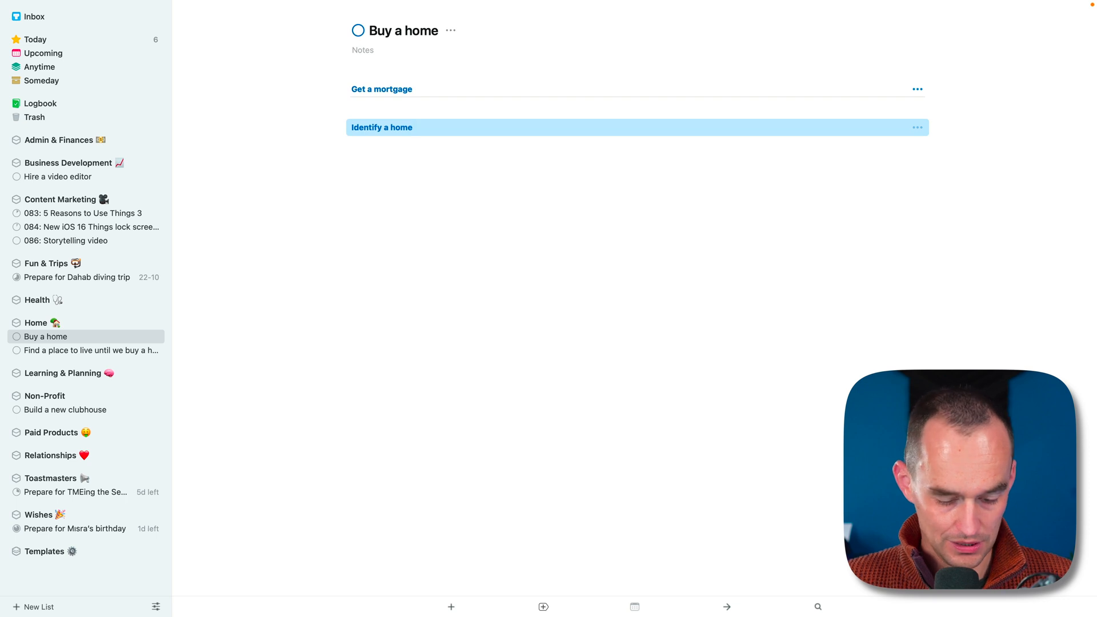
{"action": "type", "text": "that I'd like to buy"}
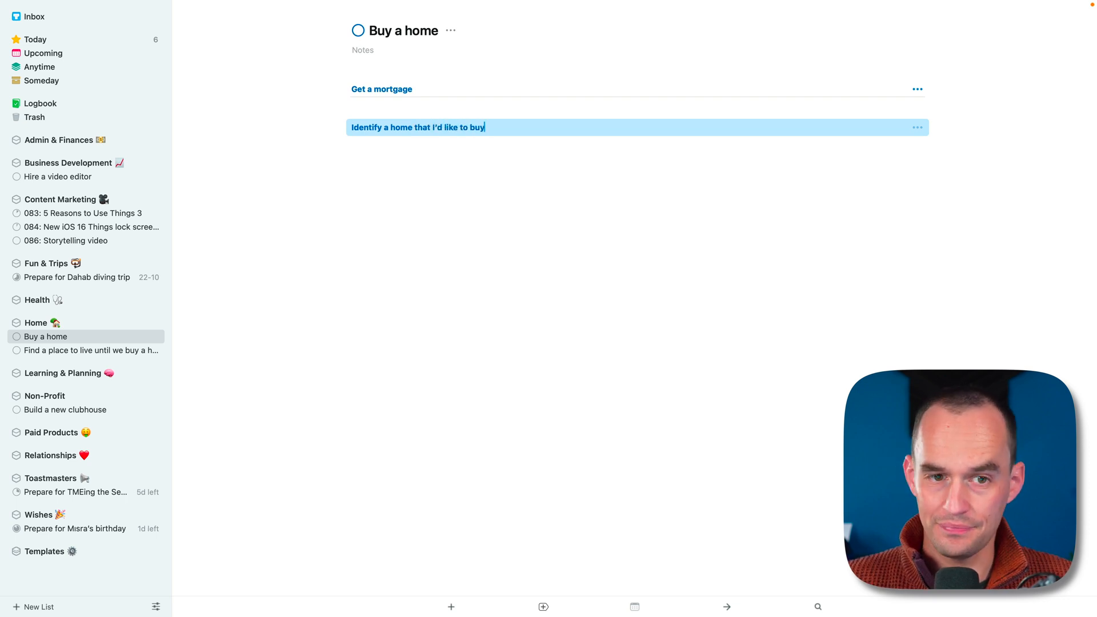
{"action": "type", "text": "Bid on the home"}
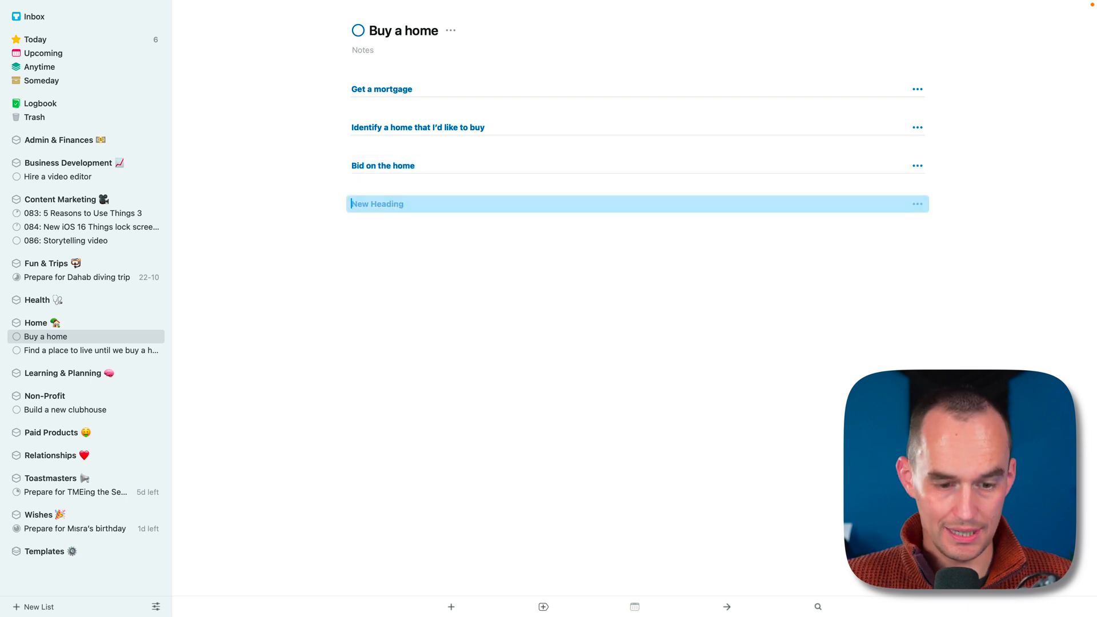
Add headings for planning renovations for the home and hiring a real estate agent
{"action": "type", "text": "Plan renov"}
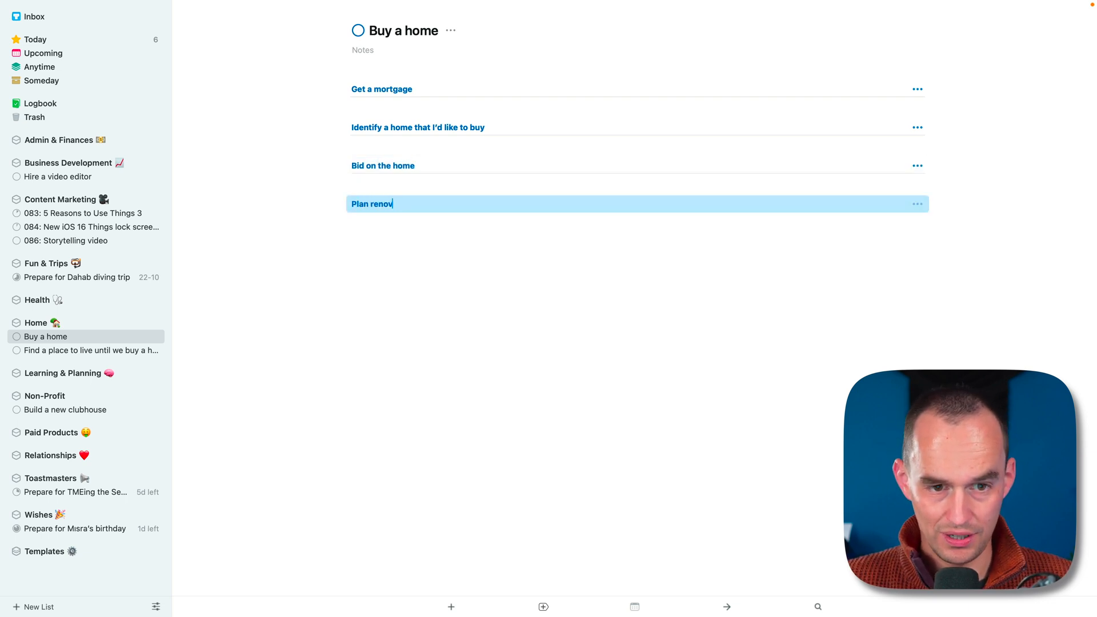
{"action": "type", "text": "ations for the h"}
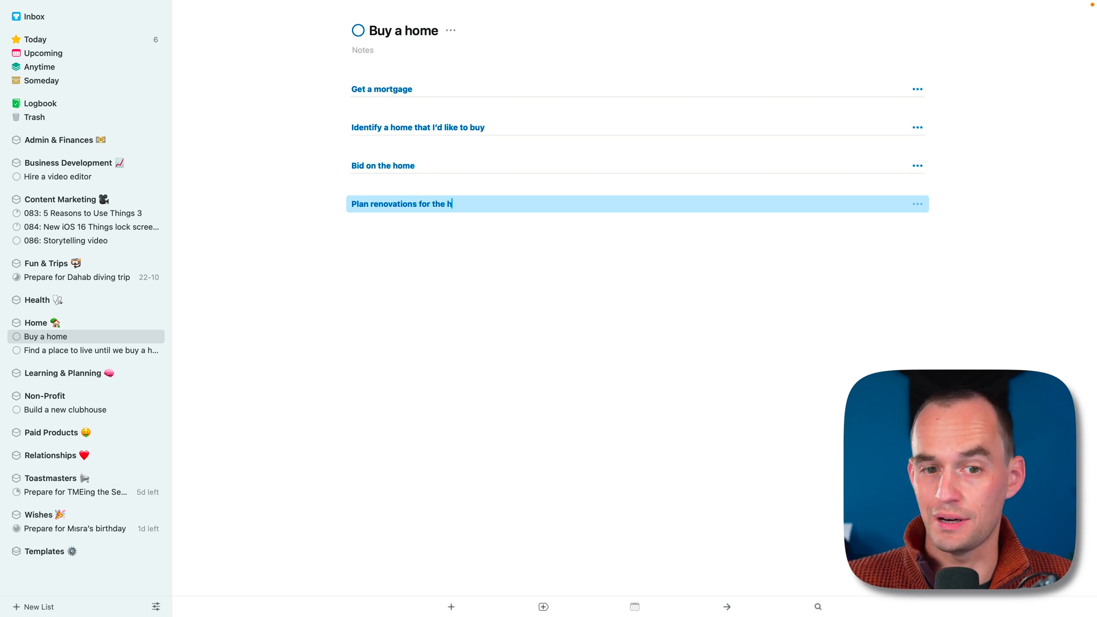
{"action": "type", "text": "ome"}
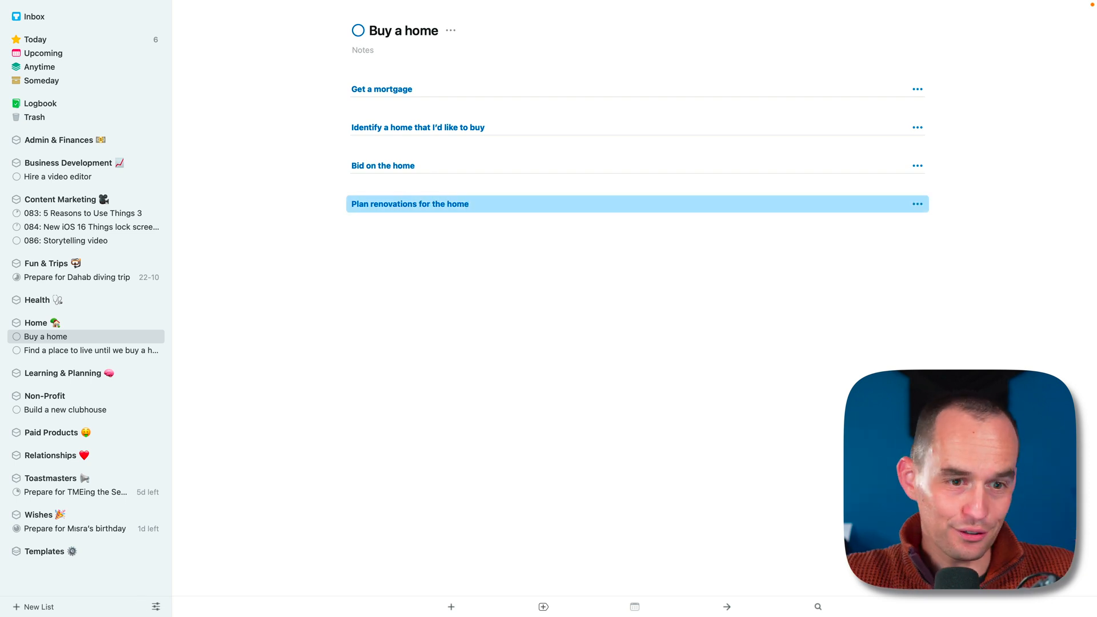
{"action": "mouse_move", "coordinate": [515, 245]}
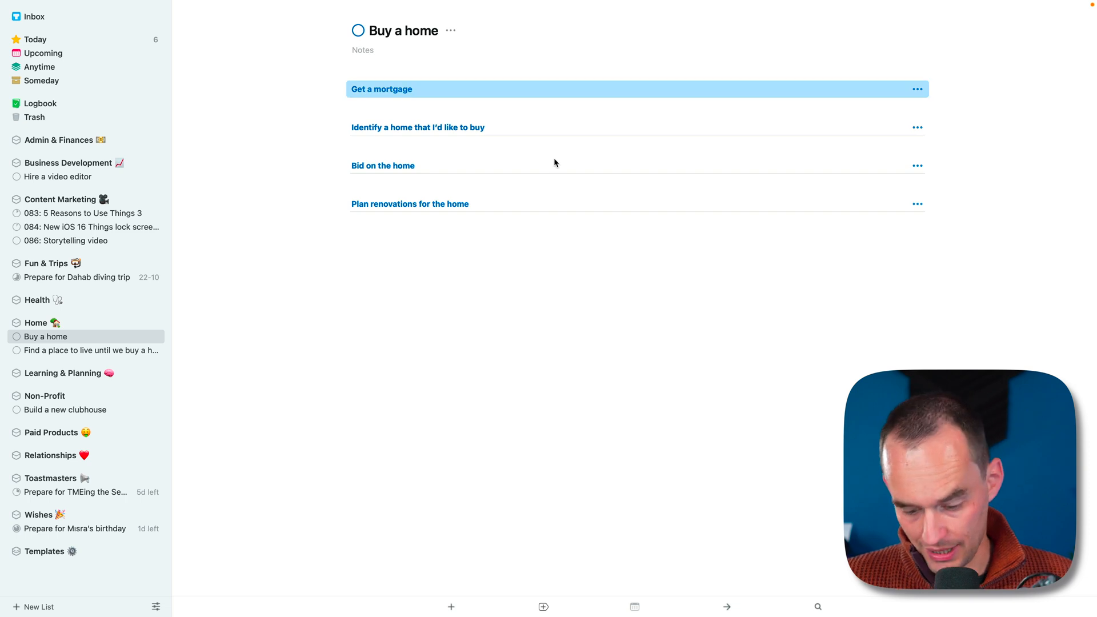
{"action": "type", "text": "Hire a real estate agent"}
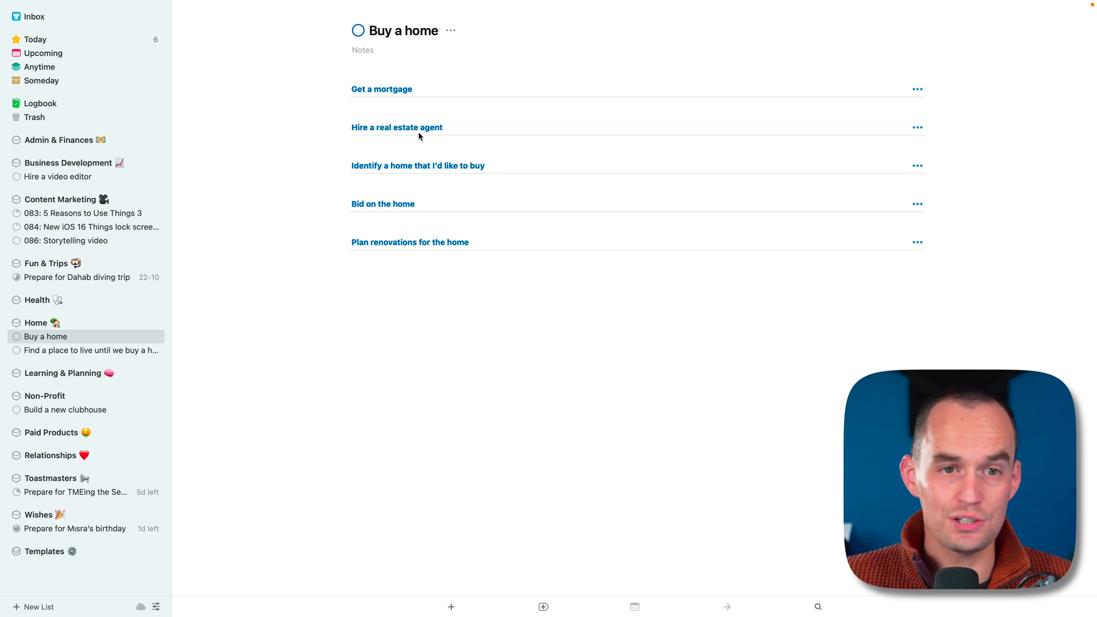
Add to-dos to research mortgage advisor X, schedule a chat with advisor Y, and ask a friend
{"action": "left_click", "coordinate": [382, 89]}
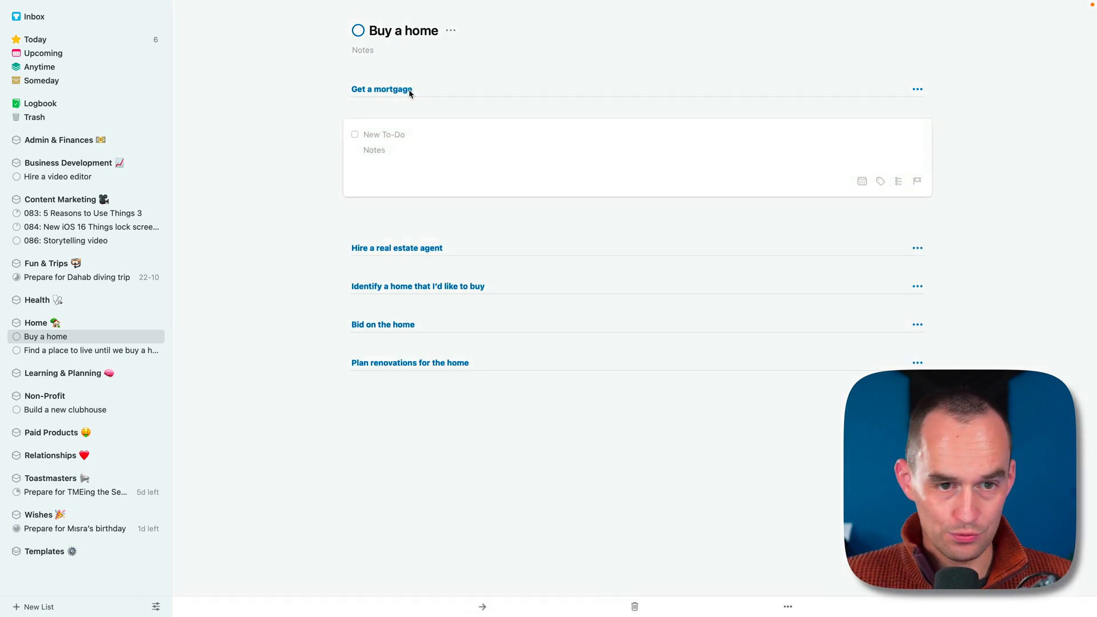
{"action": "type", "text": "Research mortgage advisor X"}
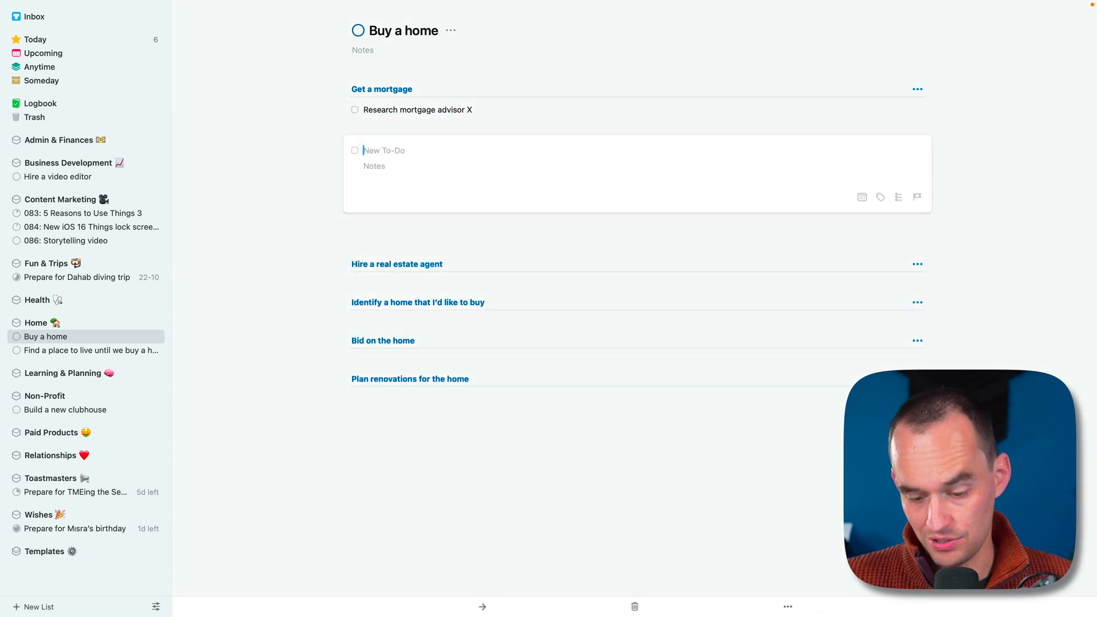
{"action": "type", "text": "Schedule a chat with mortgage advisor Y"}
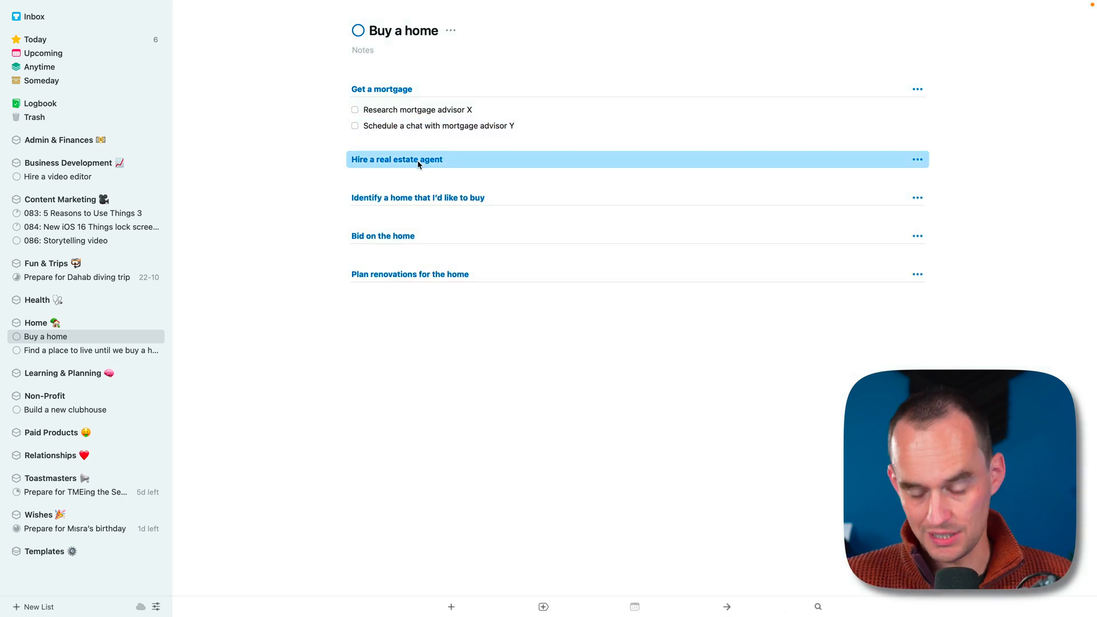
{"action": "type", "text": "Ask my fr"}
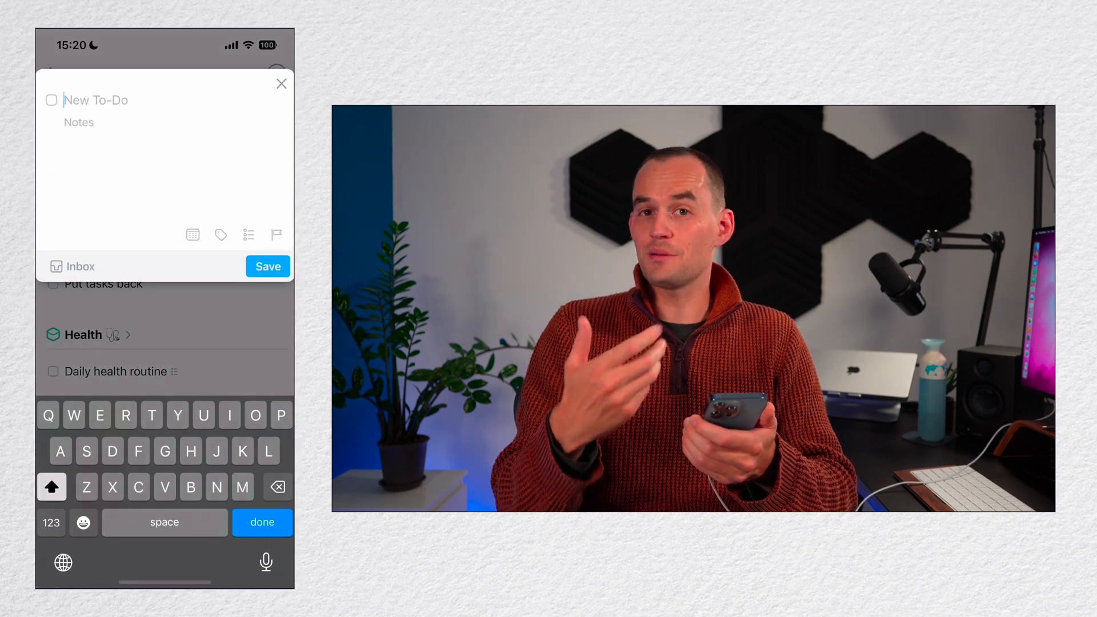
Add the to-do 'Pick up package from neighbor' and save it to the Inbox
{"action": "type", "text": "Pick"}
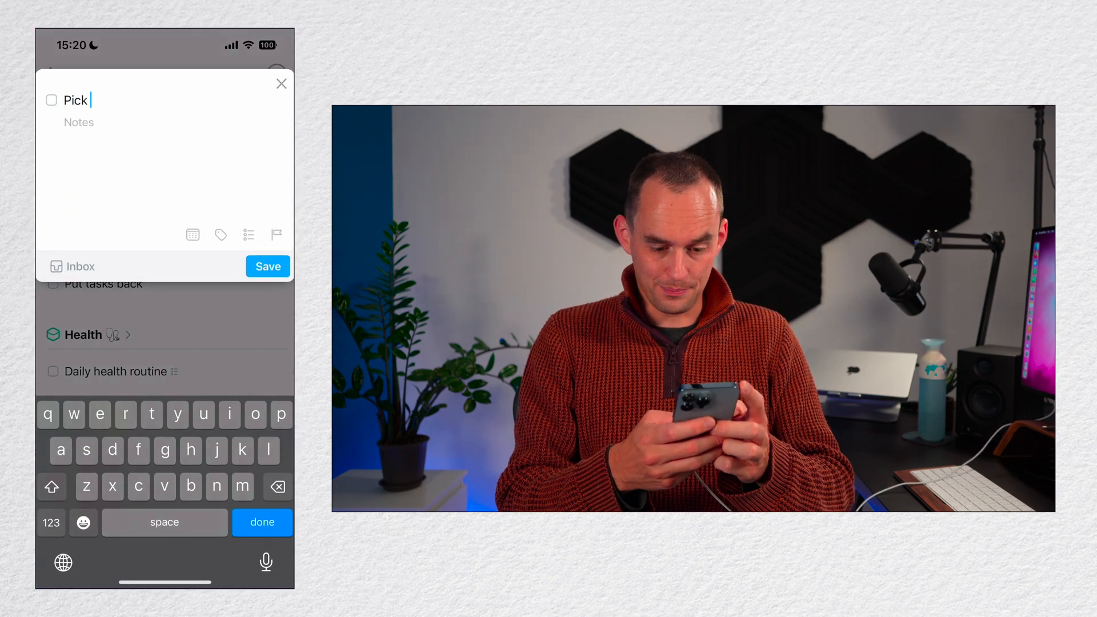
{"action": "type", "text": "up package from neighbor"}
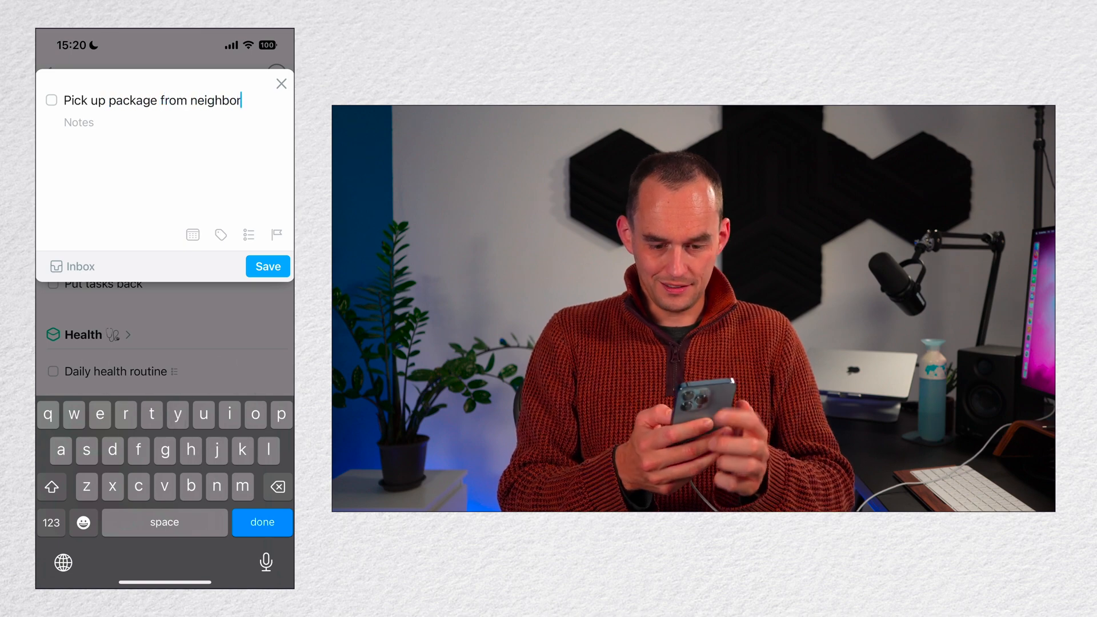
{"action": "left_click", "coordinate": [267, 266]}
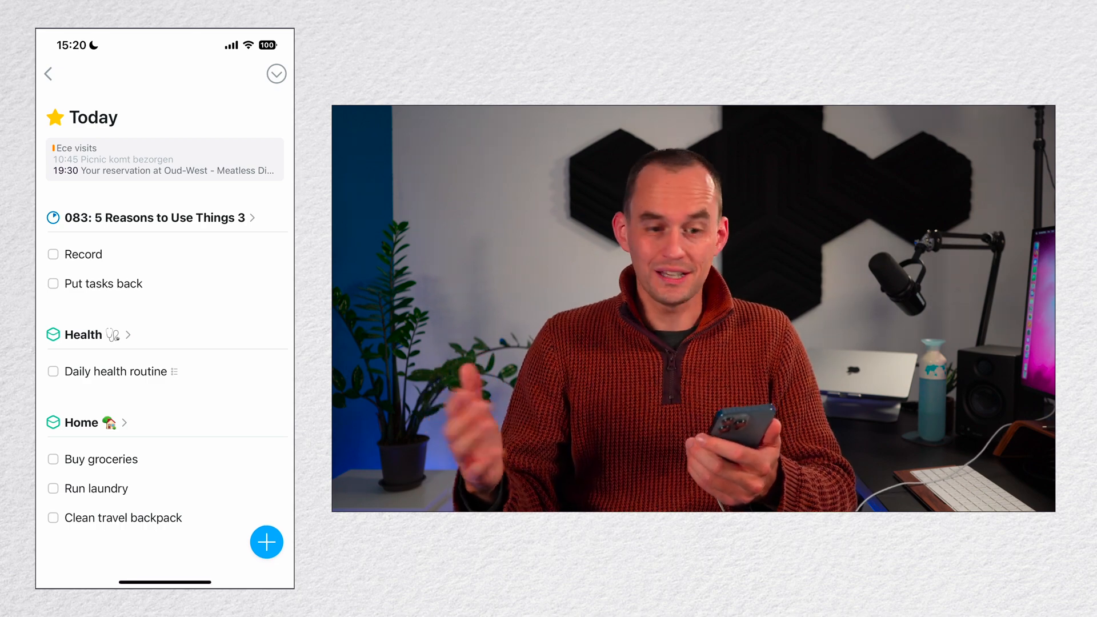
Open the Inbox to confirm the new to-do, then return to the phone's home screen
{"action": "left_click", "coordinate": [48, 73]}
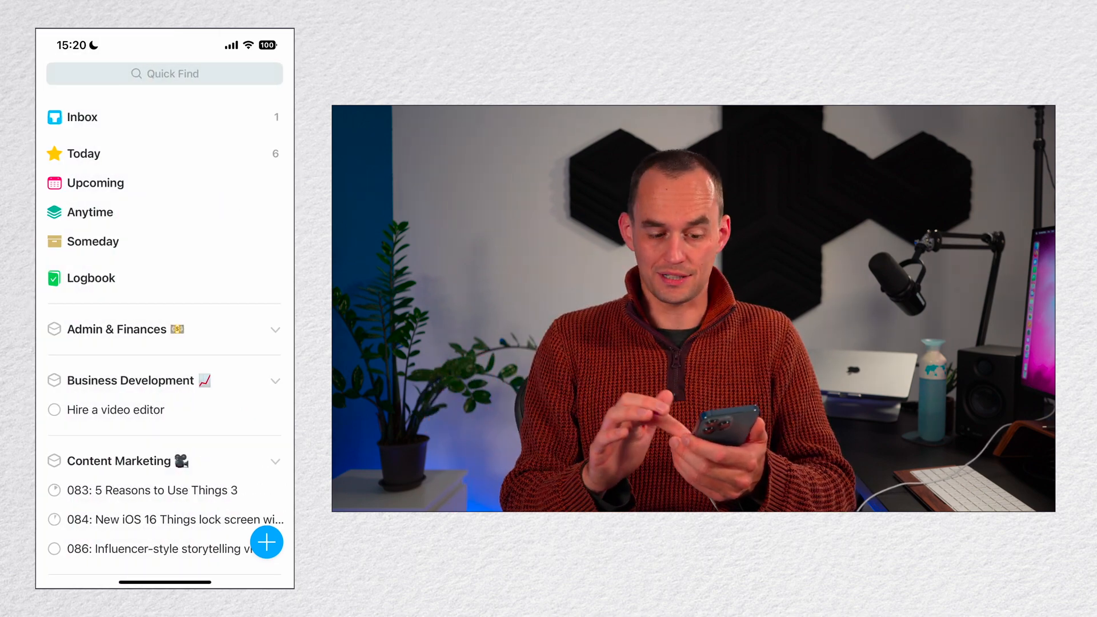
{"action": "left_click", "coordinate": [82, 116]}
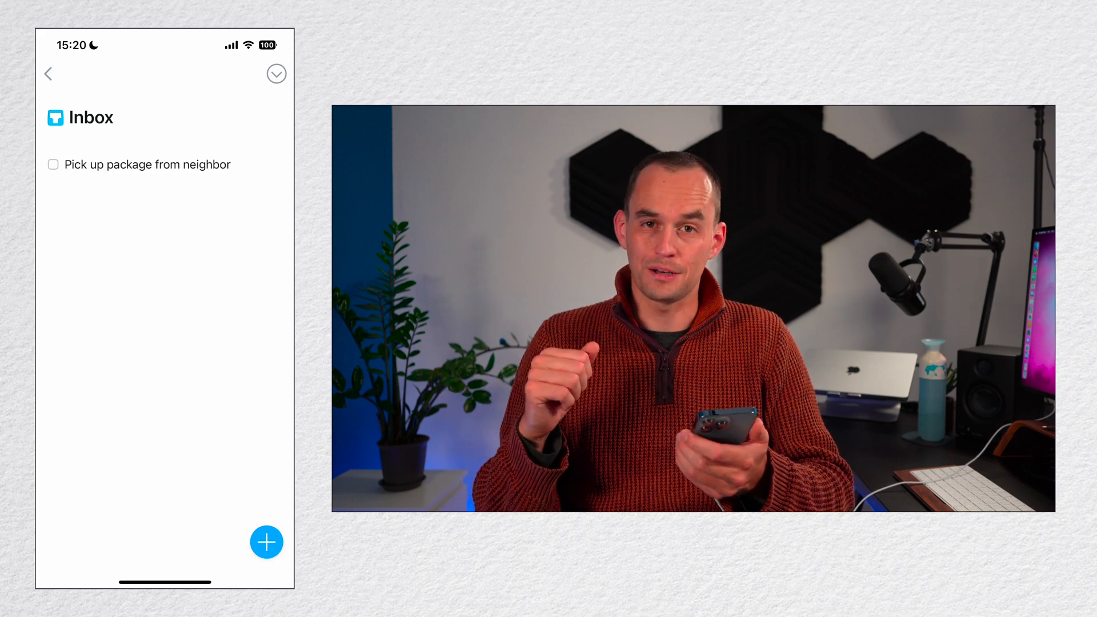
{"action": "left_click", "coordinate": [48, 73]}
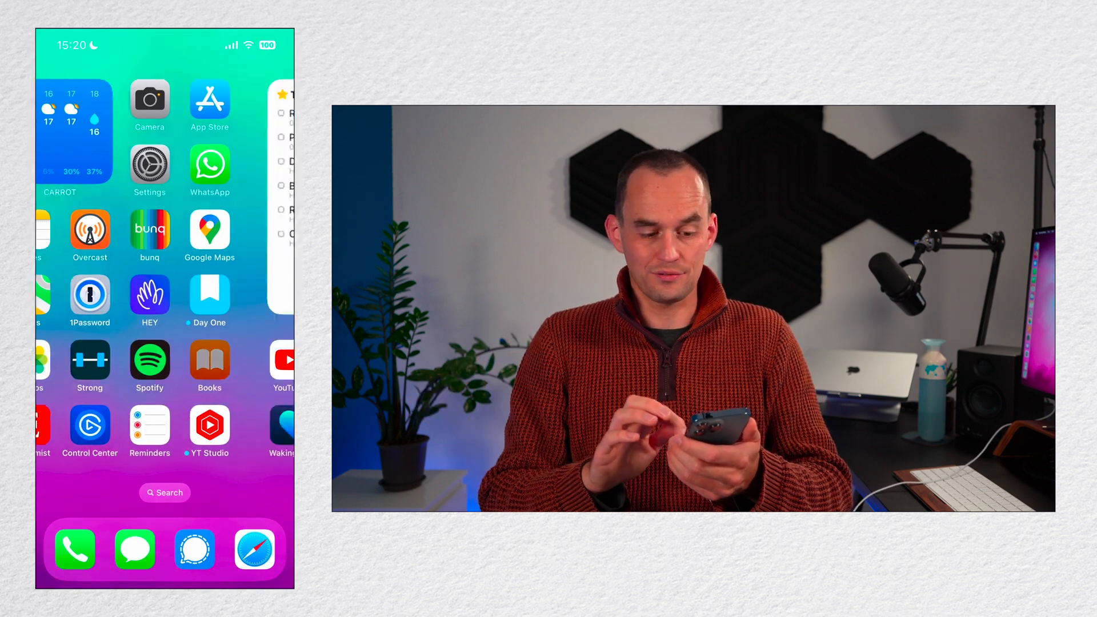
From the Things widget, draft 'Talk to Mark about that conference' filed under Business Development
{"action": "scroll", "scroll_direction": "left", "scroll_amount": 3}
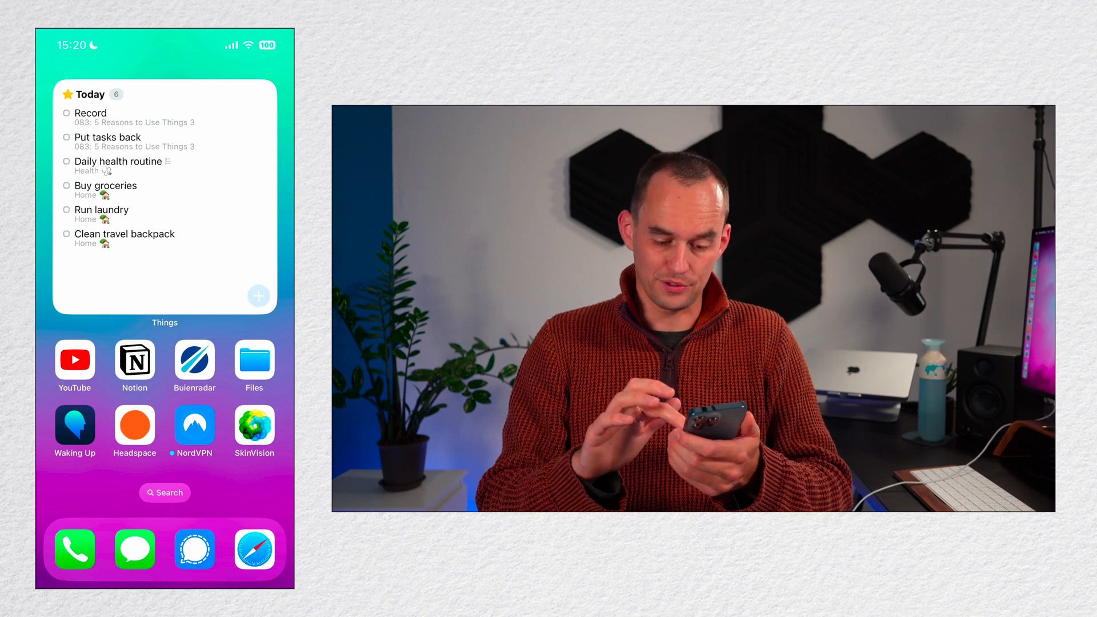
{"action": "left_click", "coordinate": [258, 296]}
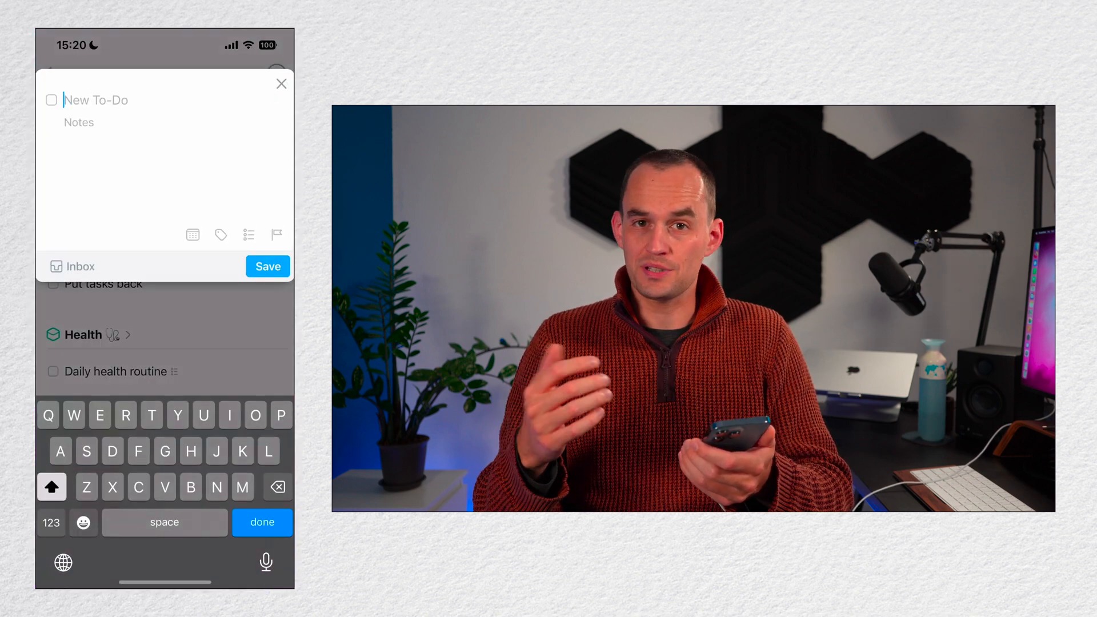
{"action": "type", "text": "Talk to Mark about that confere"}
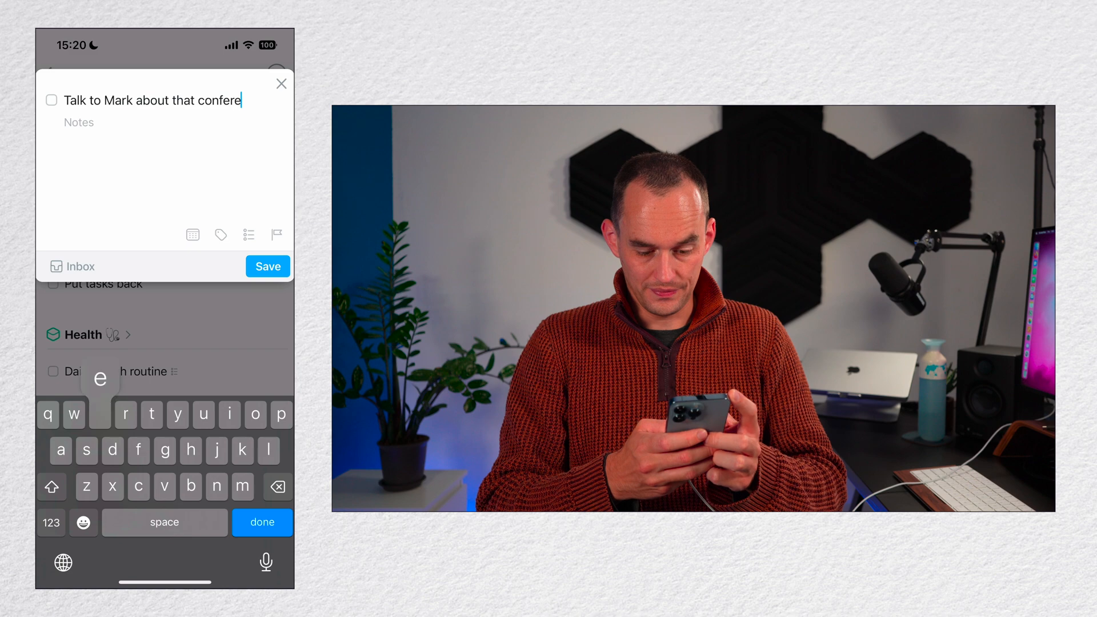
{"action": "left_click", "coordinate": [72, 266]}
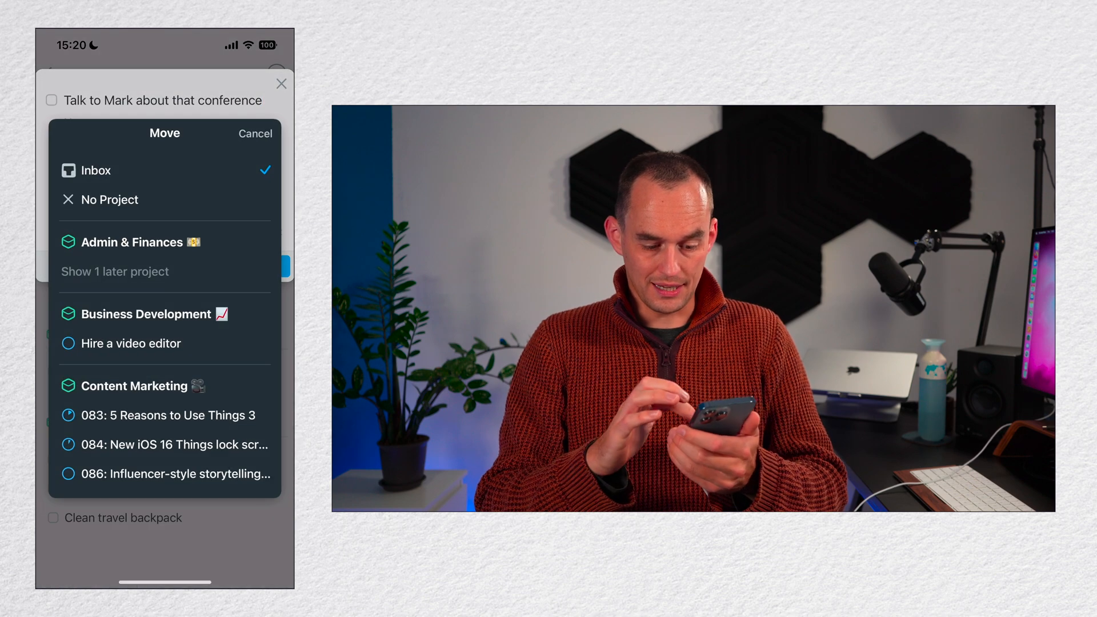
{"action": "left_click", "coordinate": [145, 313]}
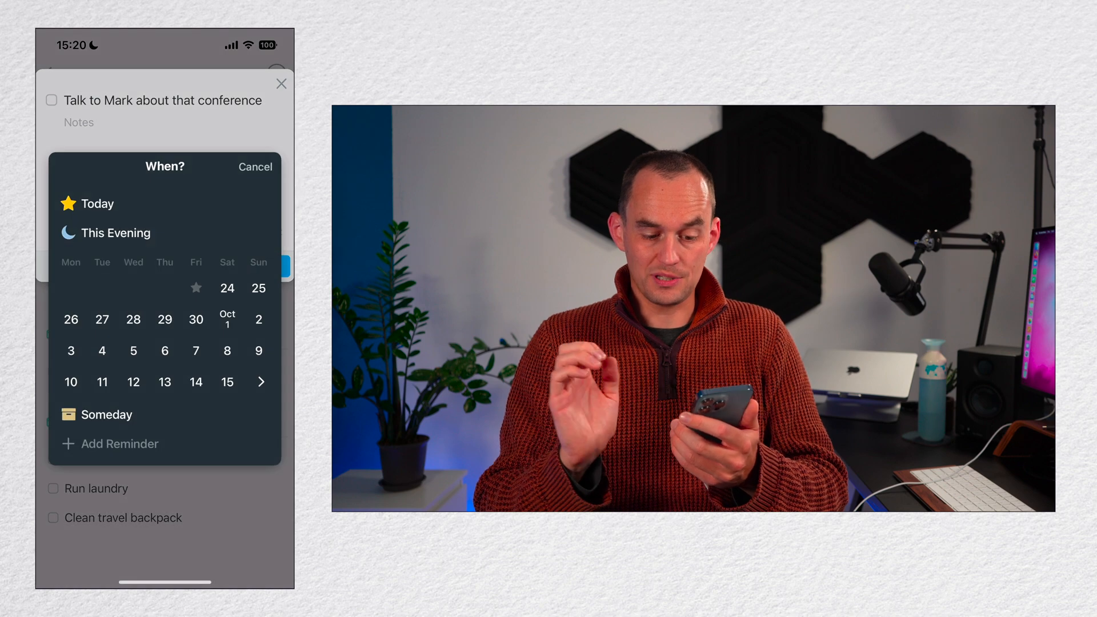
Schedule the conference to-do for Monday the 26th and save it
{"action": "left_click", "coordinate": [70, 319]}
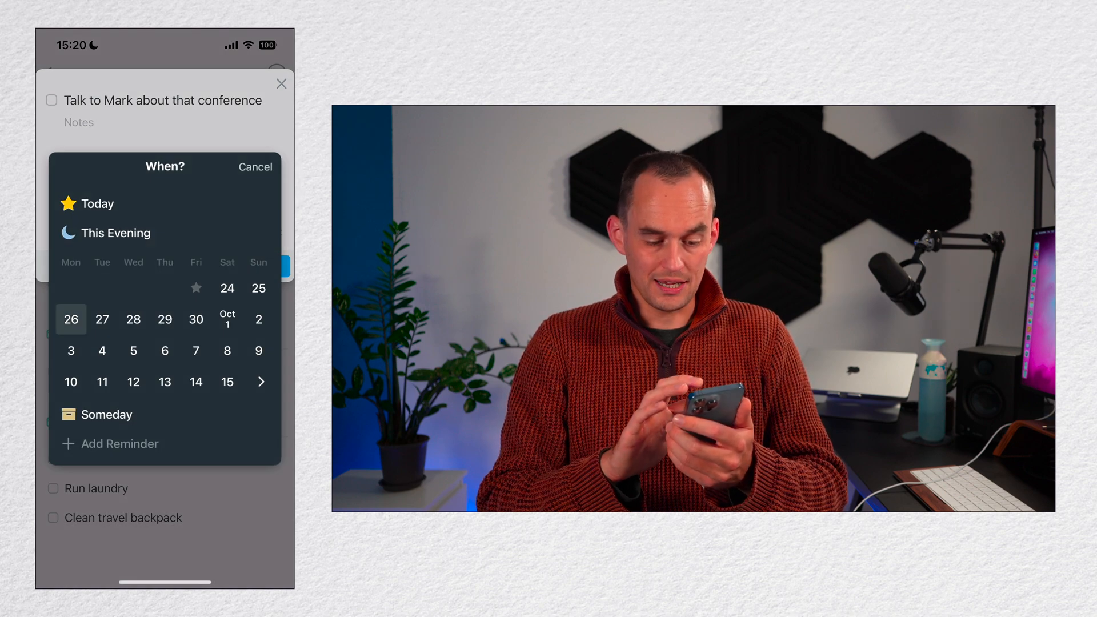
{"action": "left_click", "coordinate": [102, 320]}
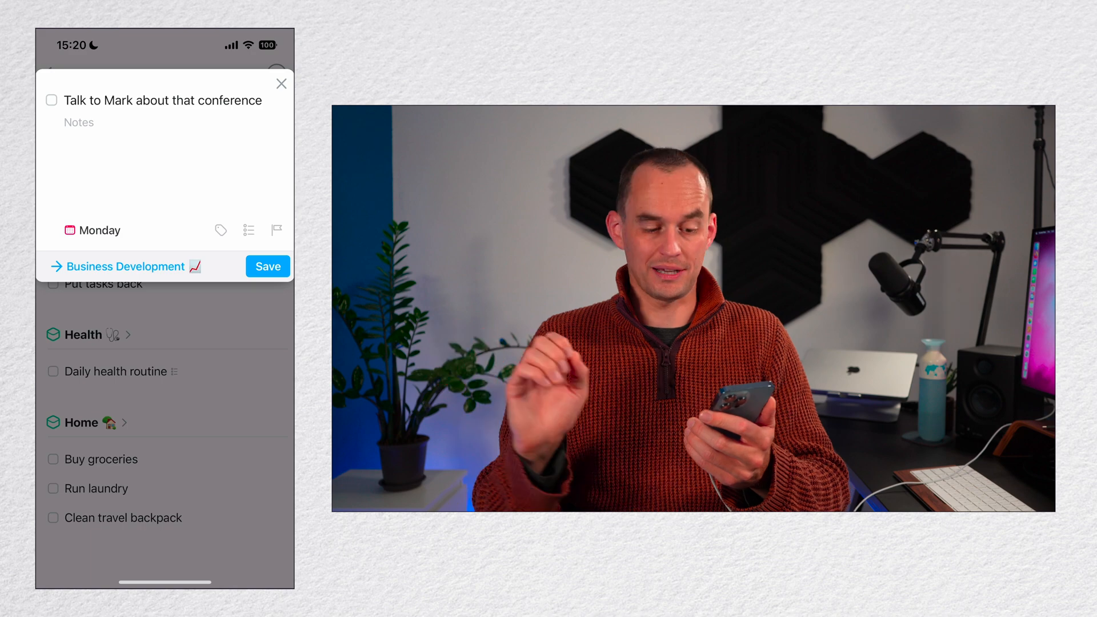
{"action": "left_click", "coordinate": [281, 83]}
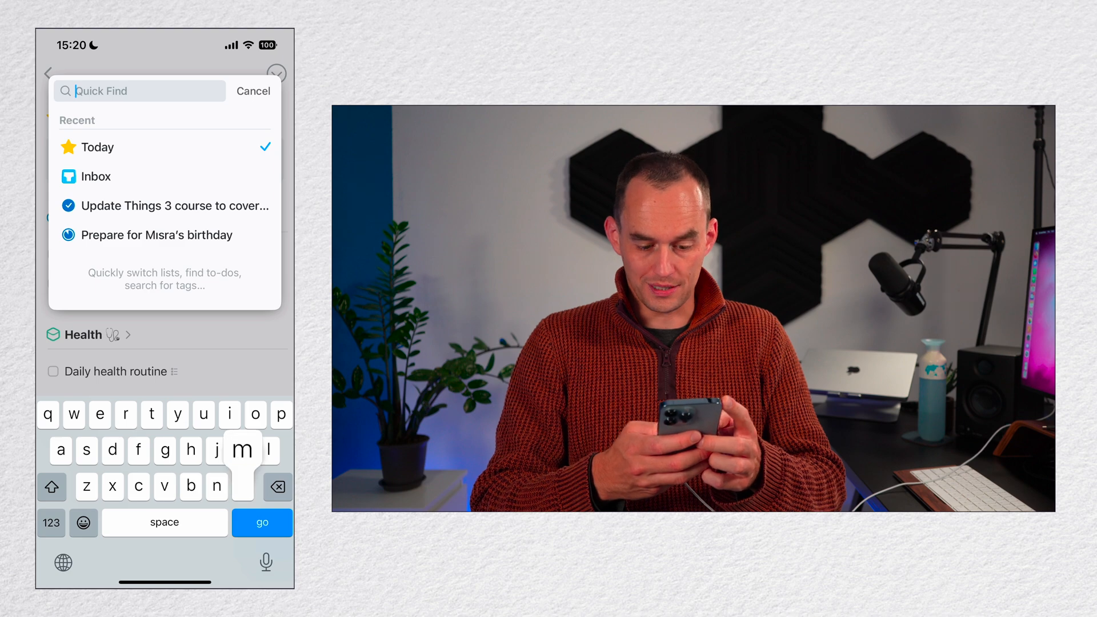
Find the Mark conference to-do via Quick Find and give it a 10:00 reminder on Monday
{"action": "type", "text": "mark"}
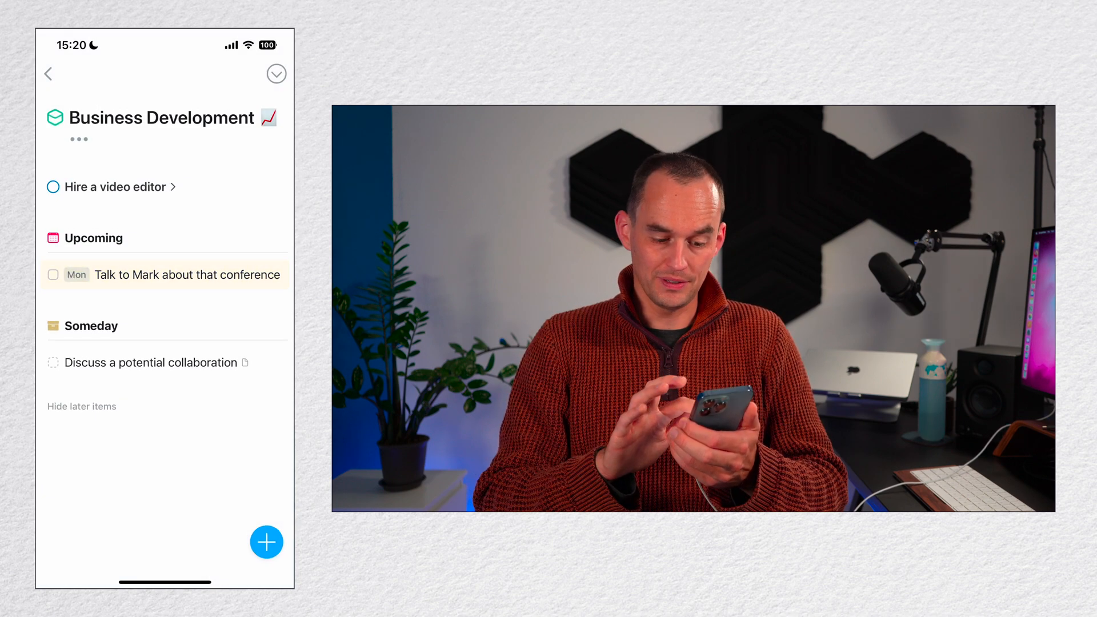
{"action": "left_click", "coordinate": [186, 275]}
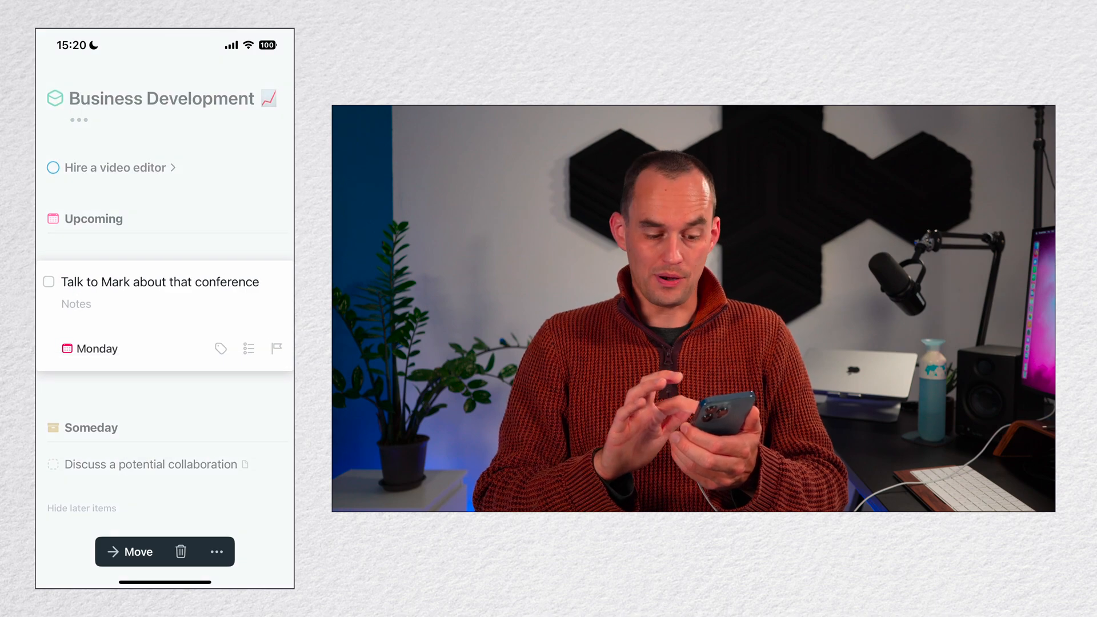
{"action": "left_click", "coordinate": [89, 348]}
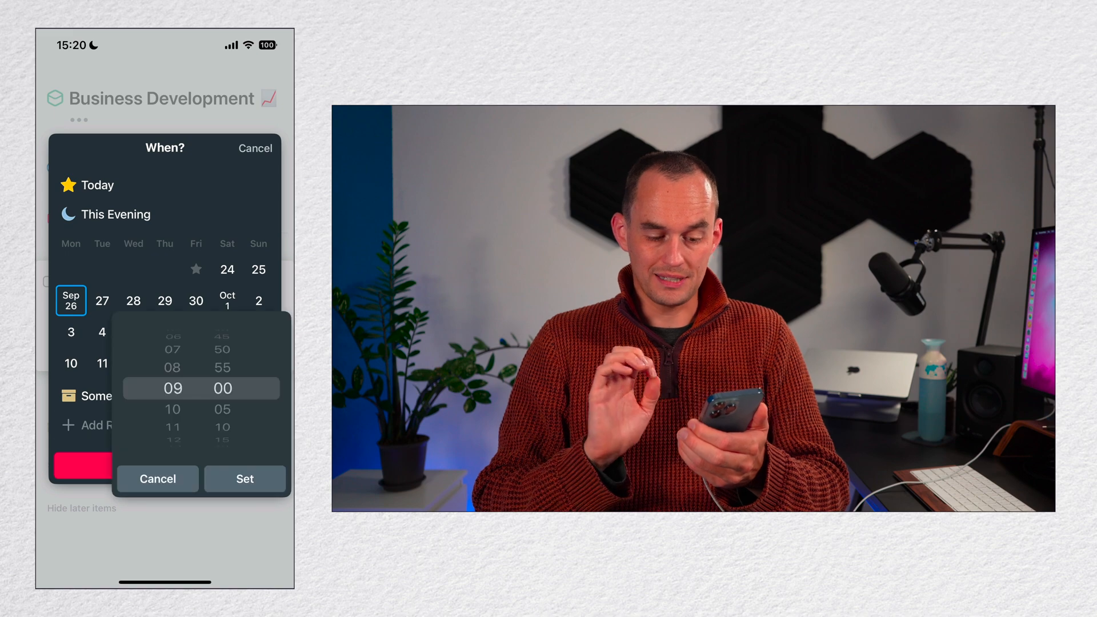
{"action": "left_click", "coordinate": [245, 479]}
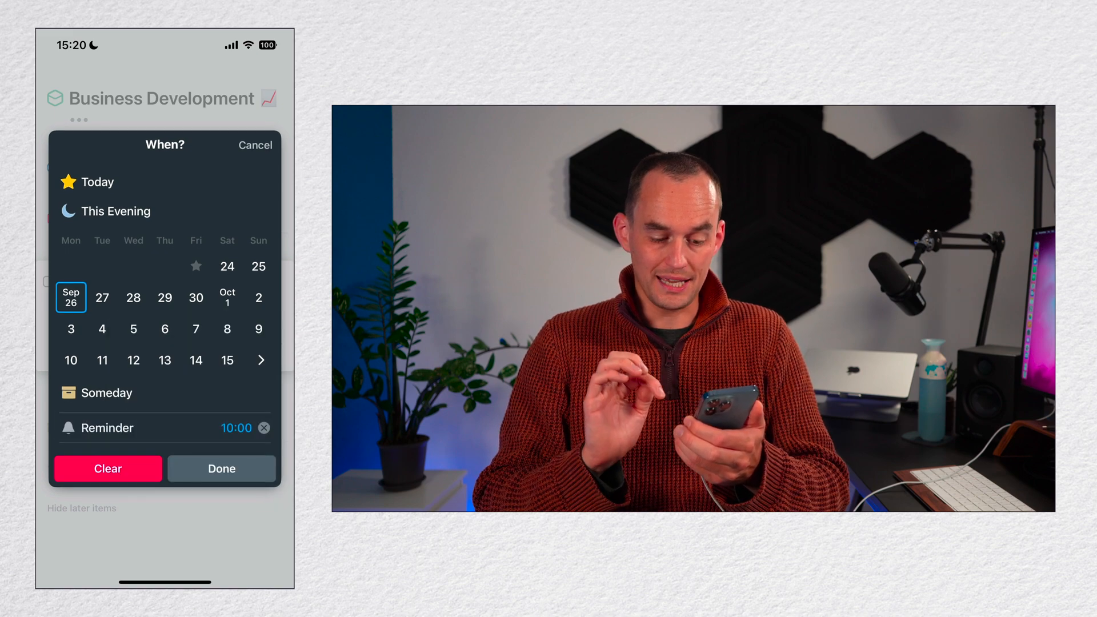
{"action": "left_click", "coordinate": [220, 468]}
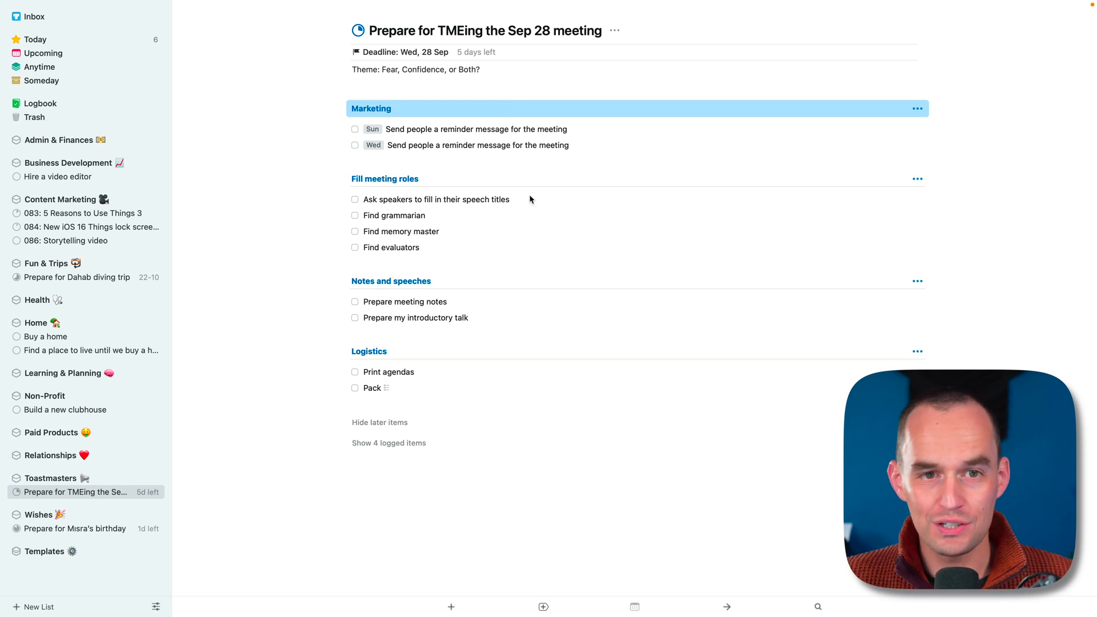
{"action": "mouse_move", "coordinate": [528, 184]}
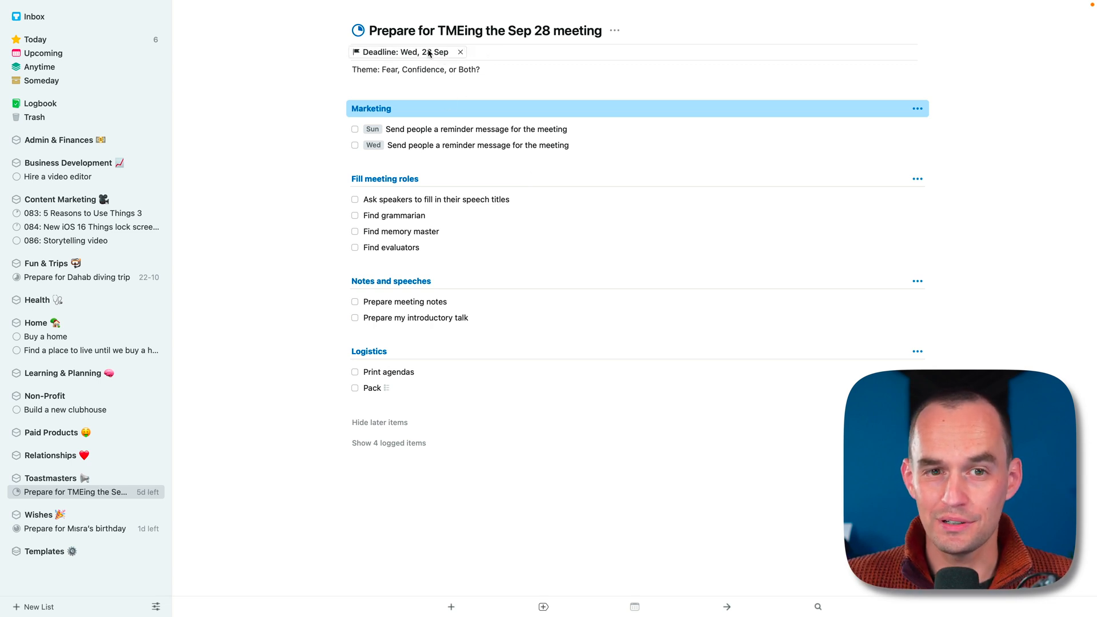
Set the Sep 28 meeting project's deadline to Wednesday 28 Sep
{"action": "left_click", "coordinate": [410, 52]}
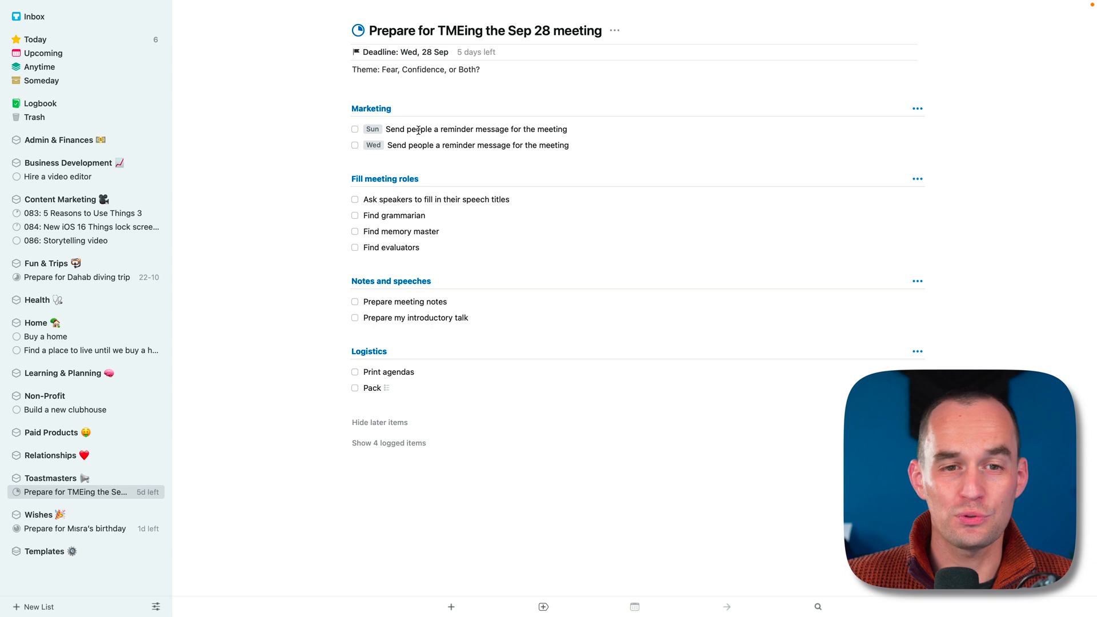
Schedule 'Ask speakers to fill in their speech titles' for Monday the 26th
{"action": "left_click", "coordinate": [475, 129]}
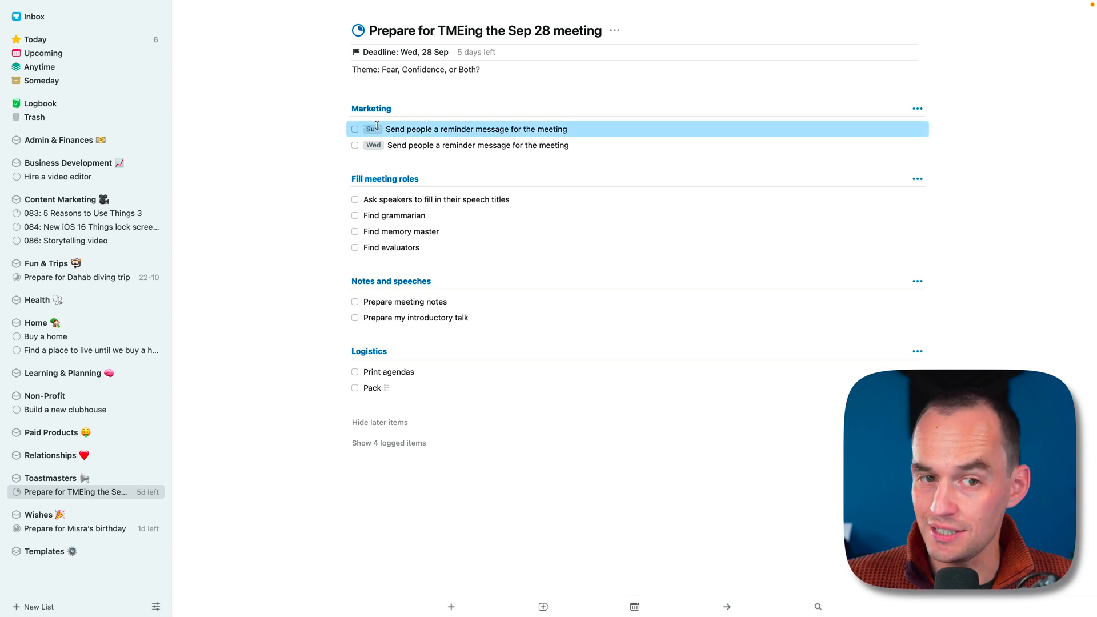
{"action": "left_click", "coordinate": [477, 146]}
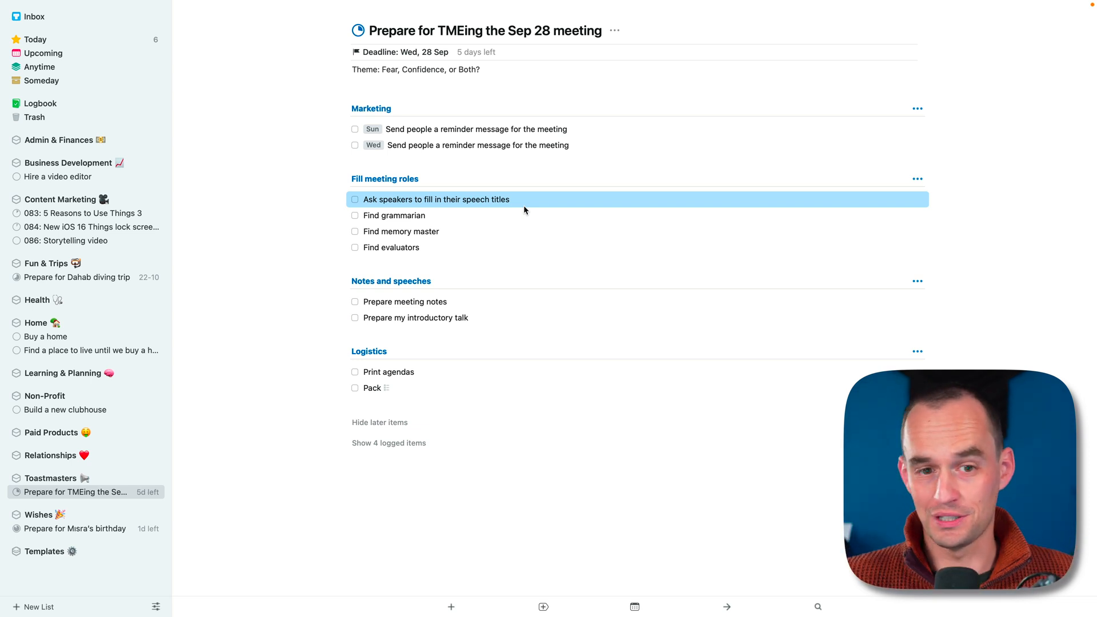
{"action": "mouse_move", "coordinate": [453, 202]}
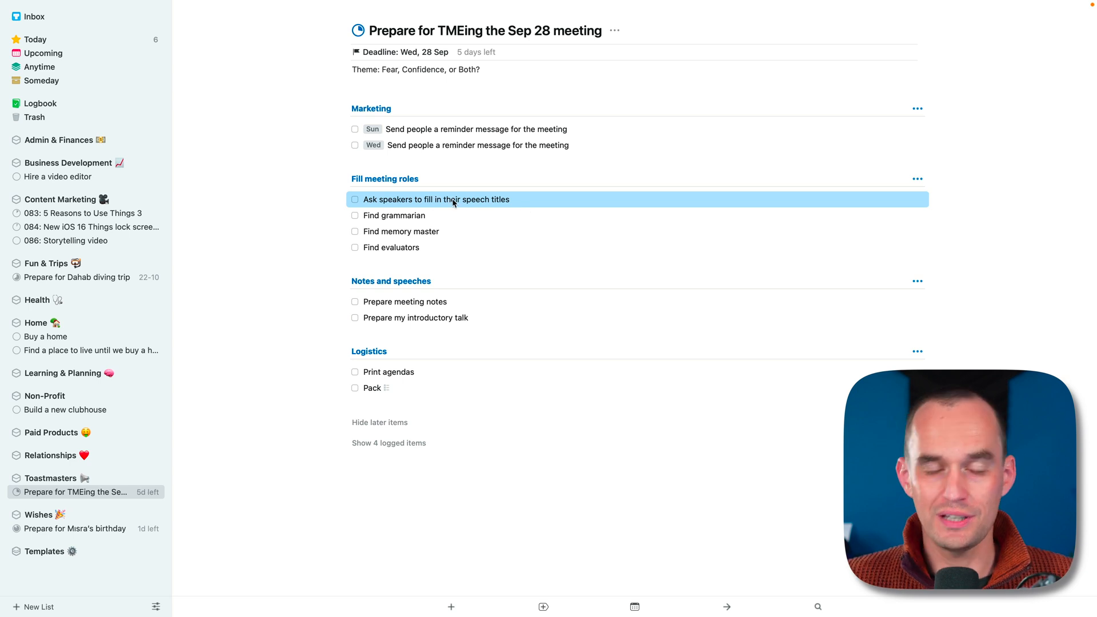
{"action": "mouse_move", "coordinate": [450, 195]}
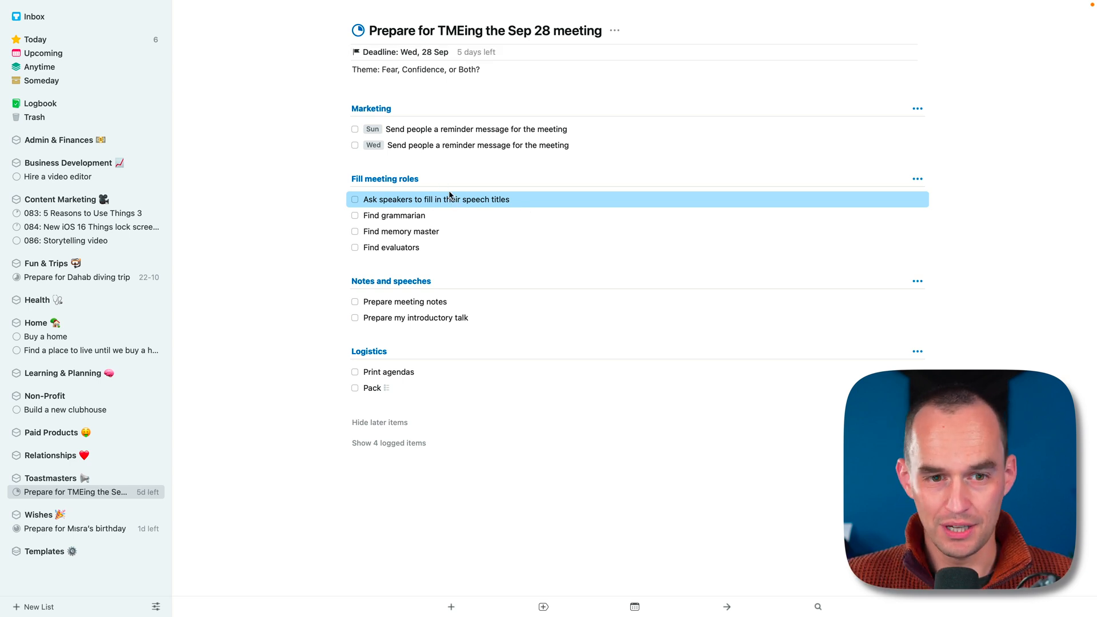
{"action": "mouse_move", "coordinate": [590, 161]}
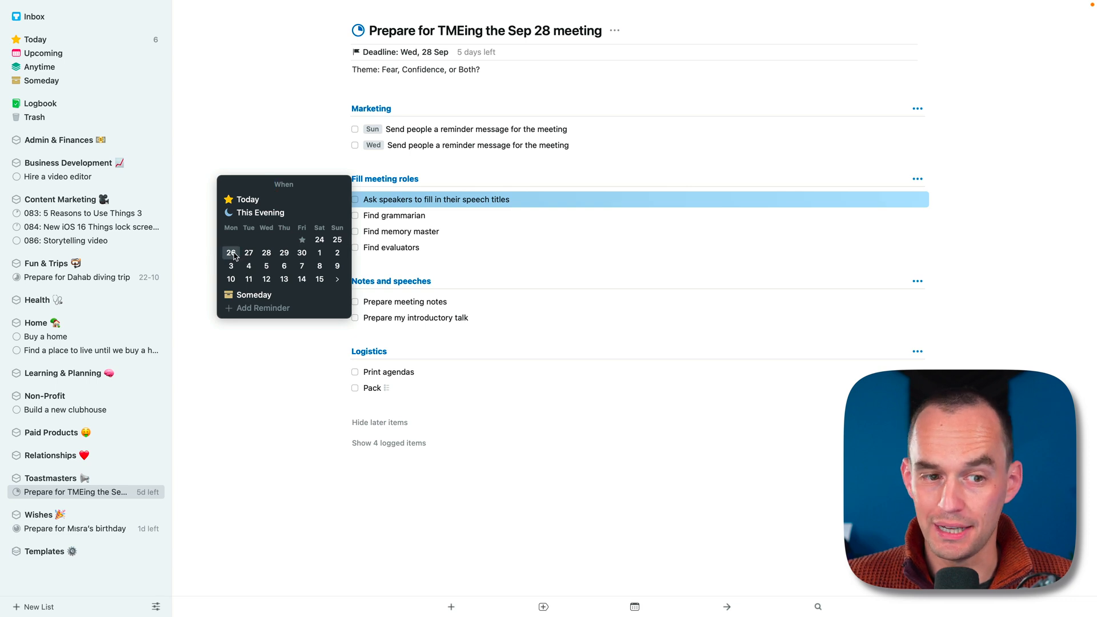
{"action": "left_click", "coordinate": [231, 253]}
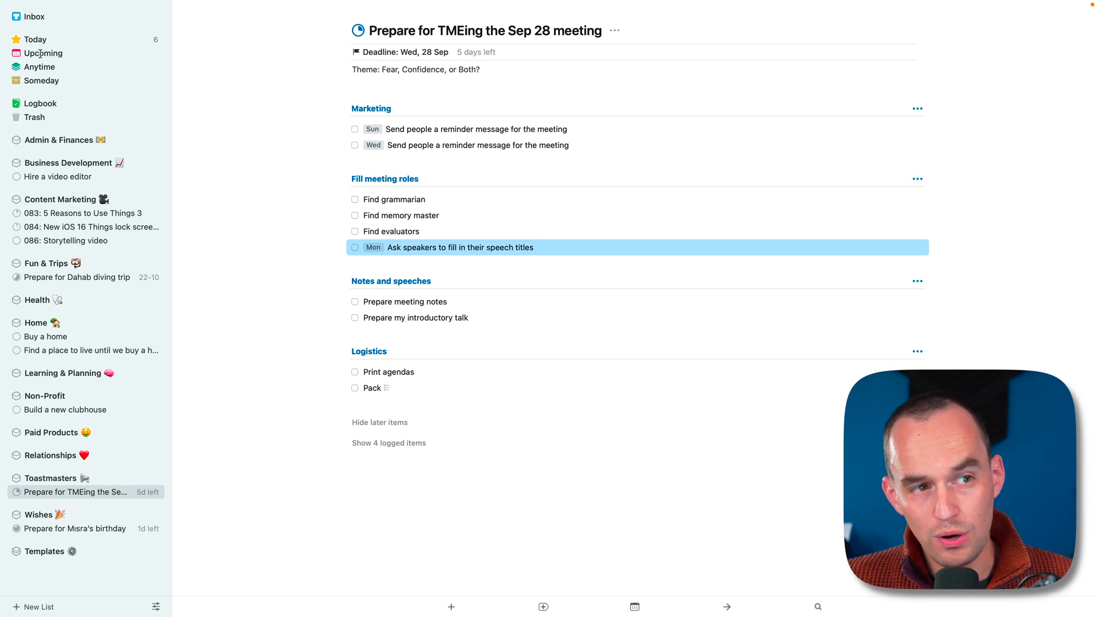
Review Upcoming with the speaker task on Monday and the meeting project on Wednesday, then open Home
{"action": "left_click", "coordinate": [42, 53]}
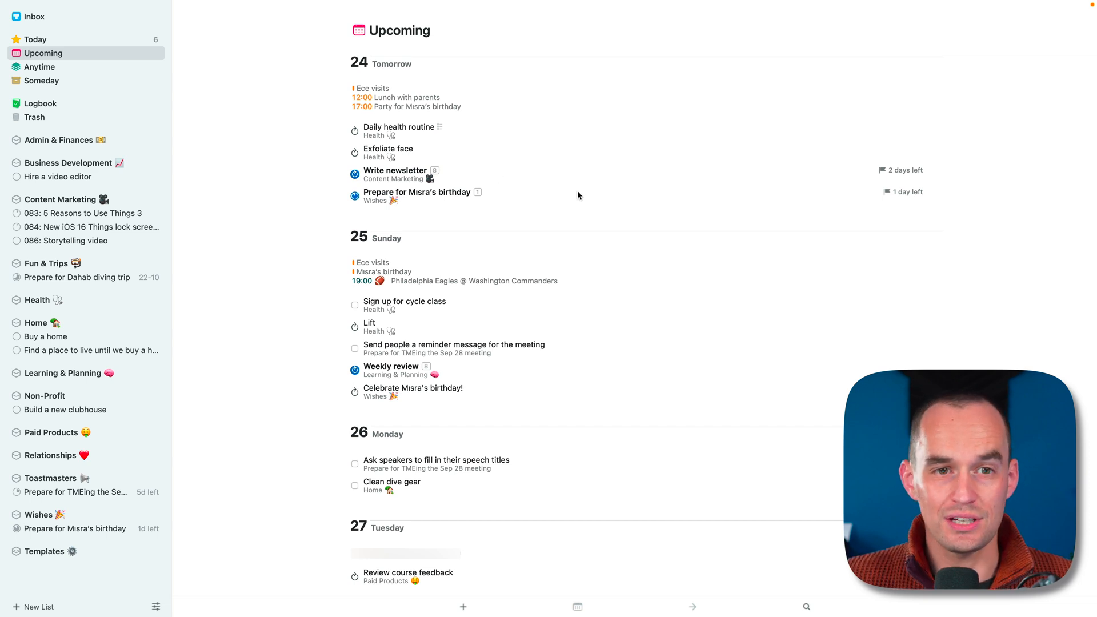
{"action": "mouse_move", "coordinate": [591, 164]}
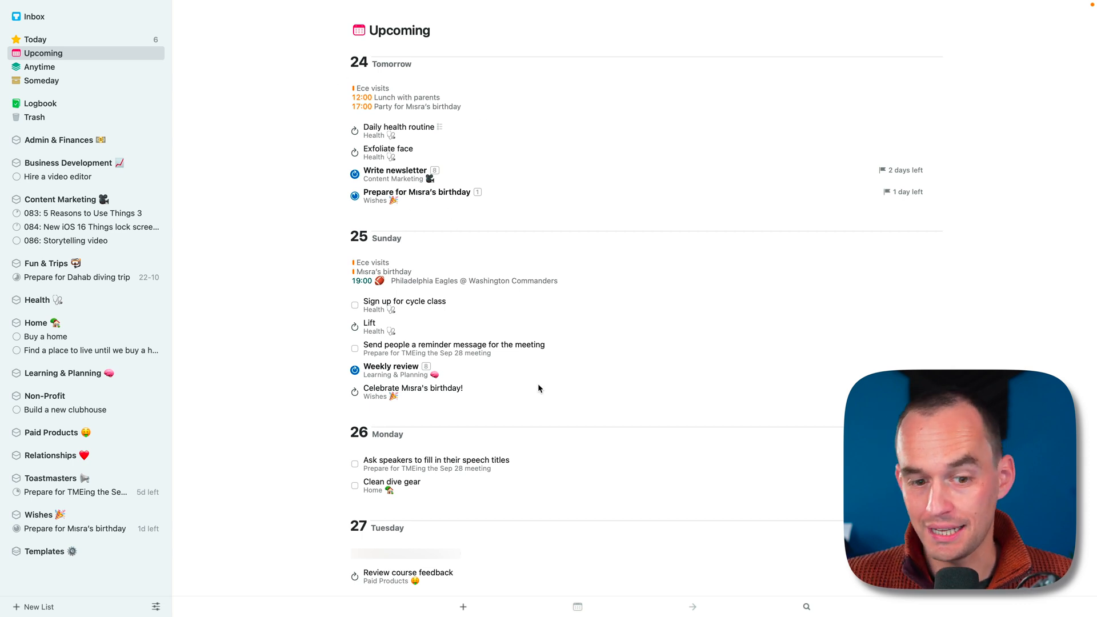
{"action": "left_click", "coordinate": [435, 464]}
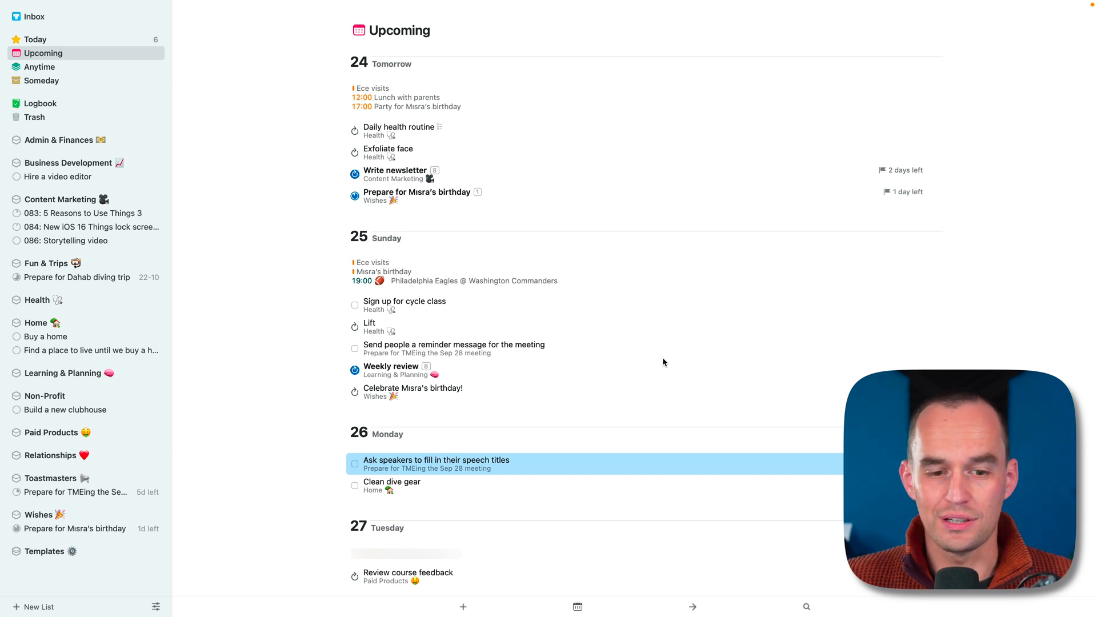
{"action": "mouse_move", "coordinate": [918, 208]}
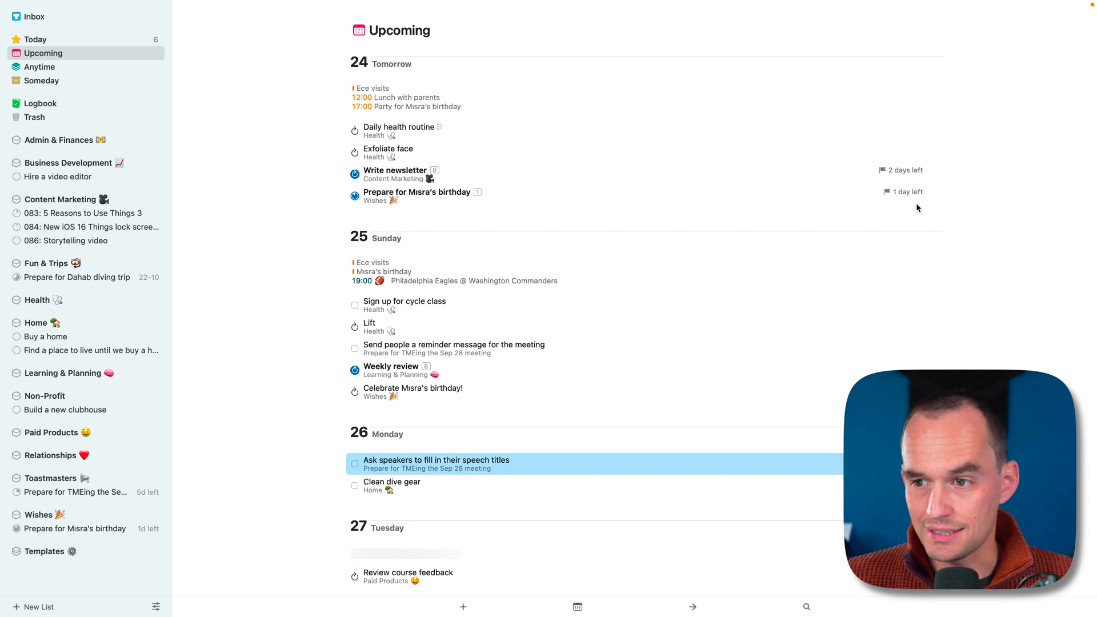
{"action": "scroll", "scroll_direction": "down", "scroll_amount": 3}
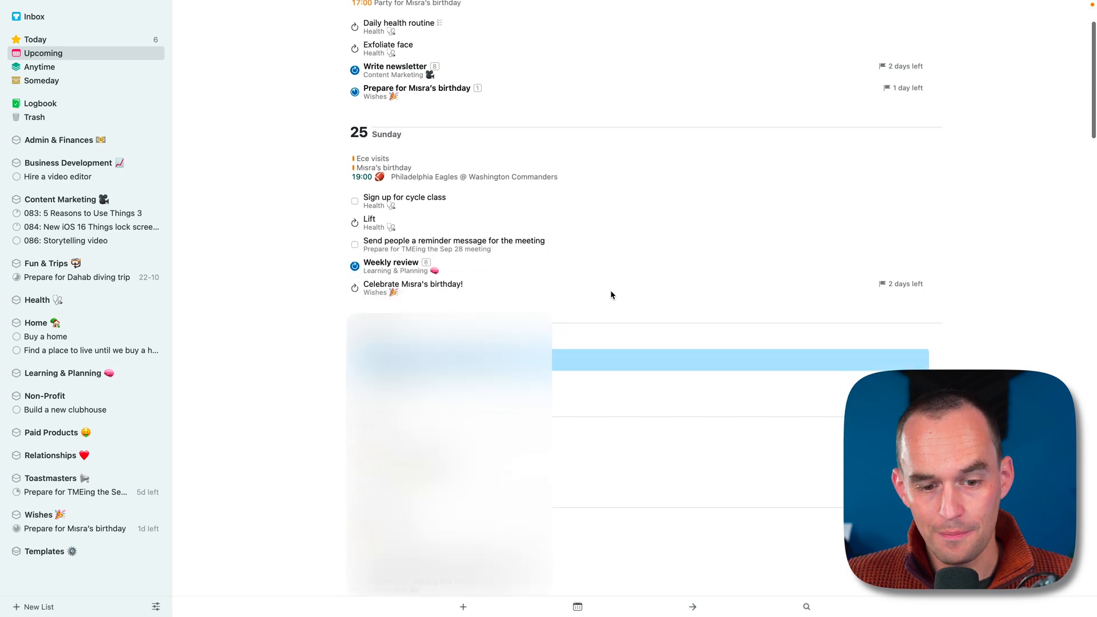
{"action": "scroll", "scroll_direction": "down", "scroll_amount": 3}
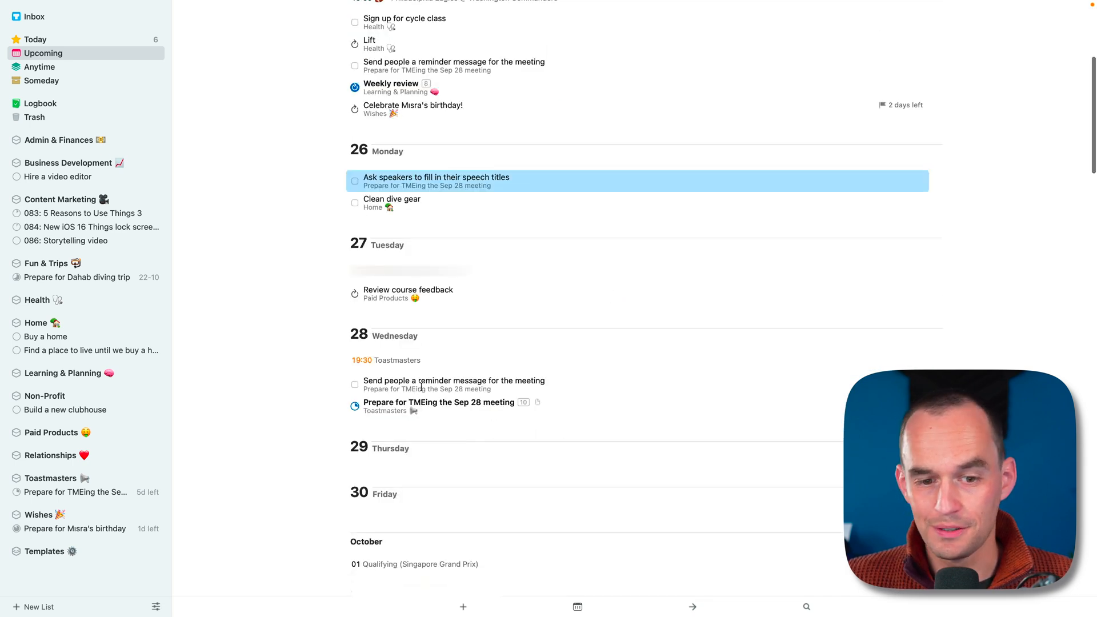
{"action": "left_click", "coordinate": [439, 403]}
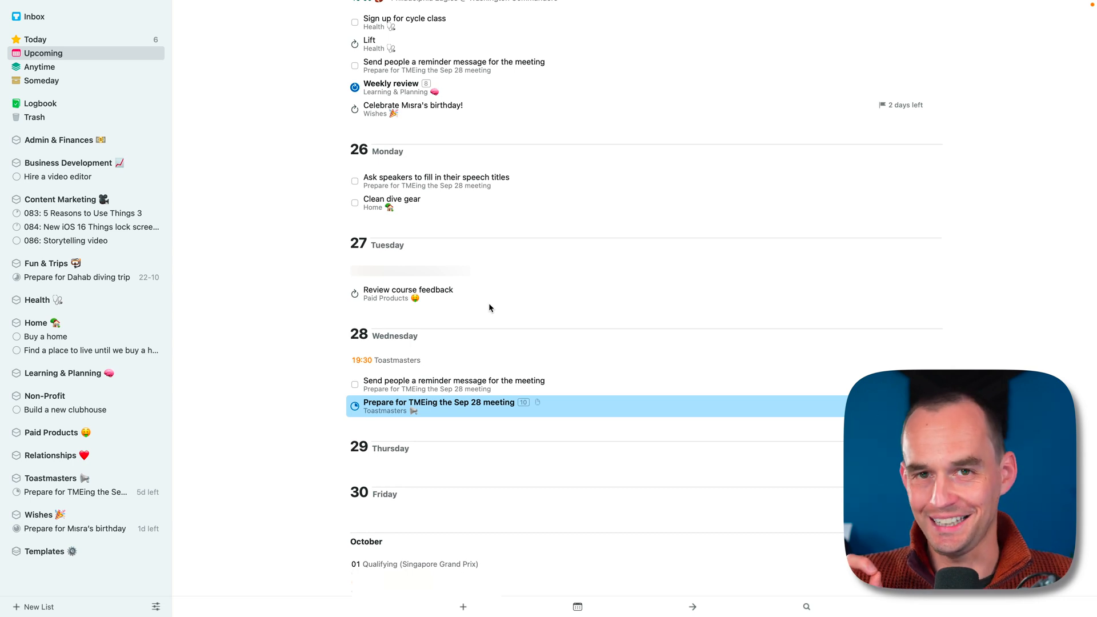
{"action": "left_click", "coordinate": [36, 322]}
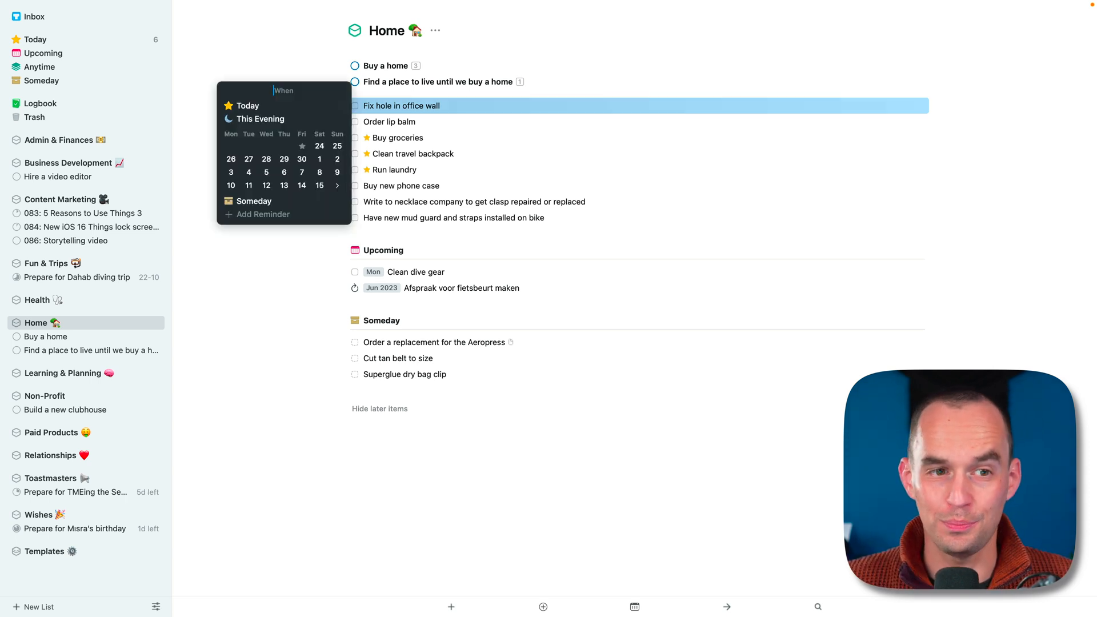
Move 'Fix hole in office wall' to Someday via the When picker
{"action": "type", "text": "someday"}
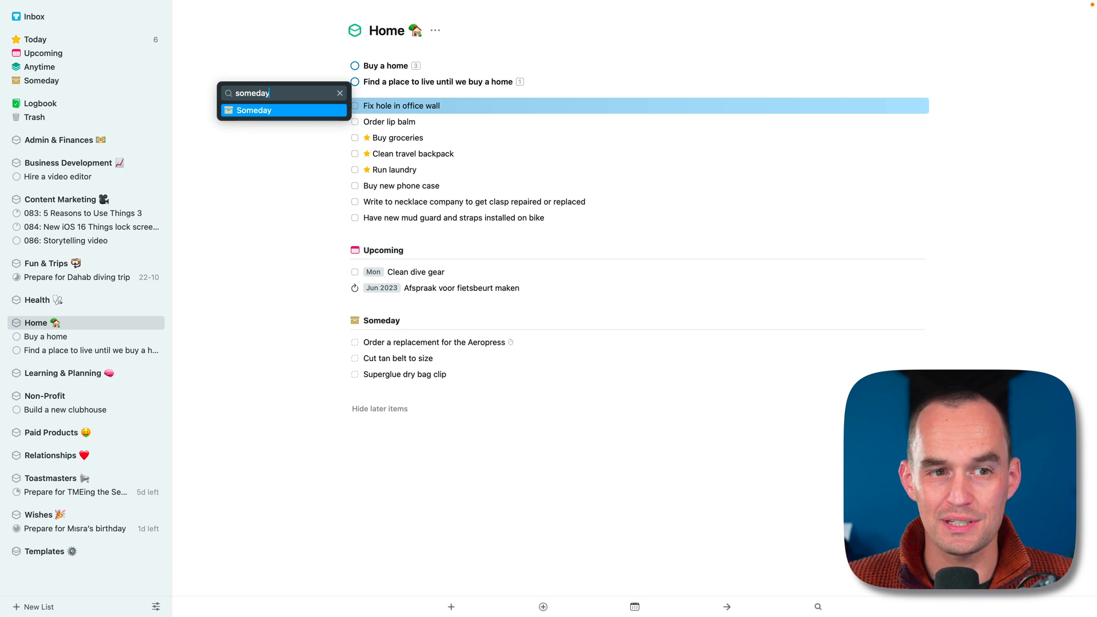
{"action": "left_click", "coordinate": [283, 110]}
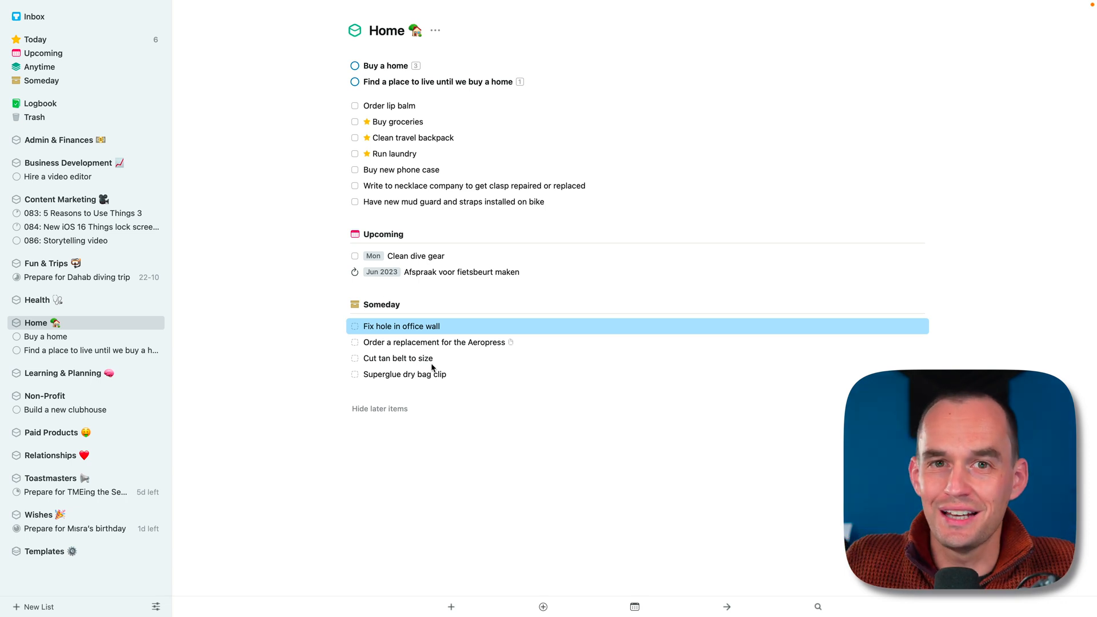
{"action": "mouse_move", "coordinate": [494, 396]}
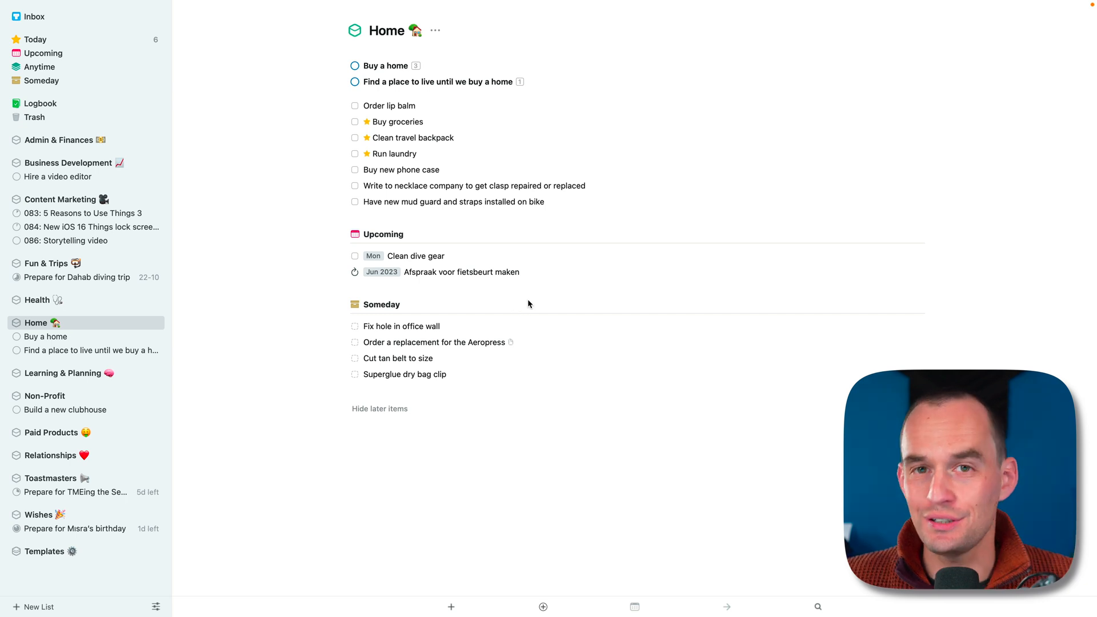
{"action": "mouse_move", "coordinate": [610, 234]}
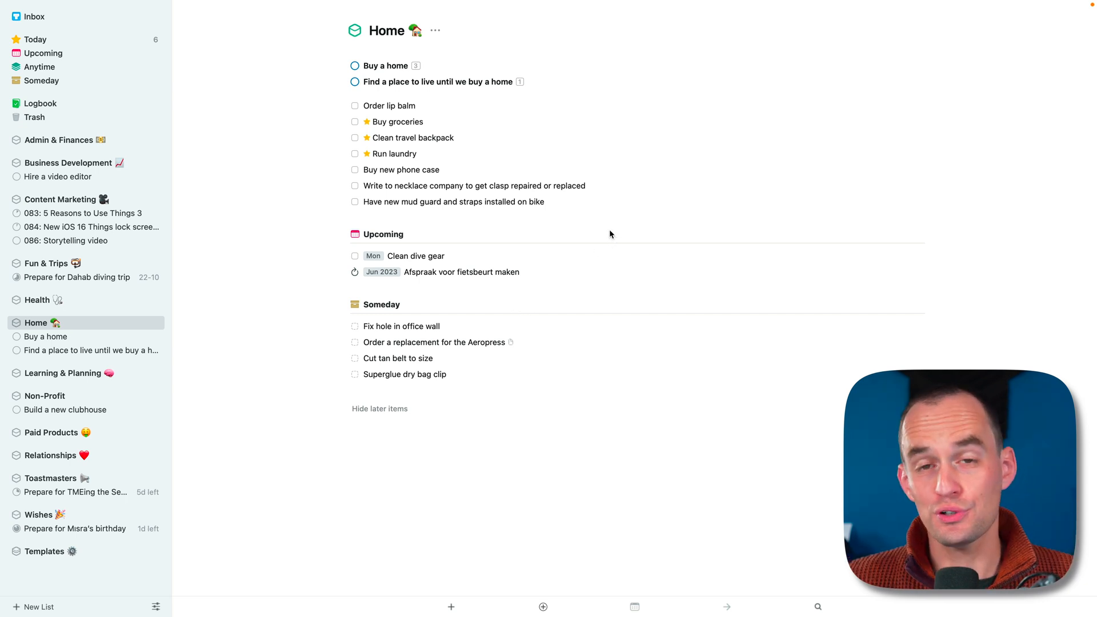
View the Someday list, then the Anytime list, and select the starred Record to-do
{"action": "left_click", "coordinate": [41, 80]}
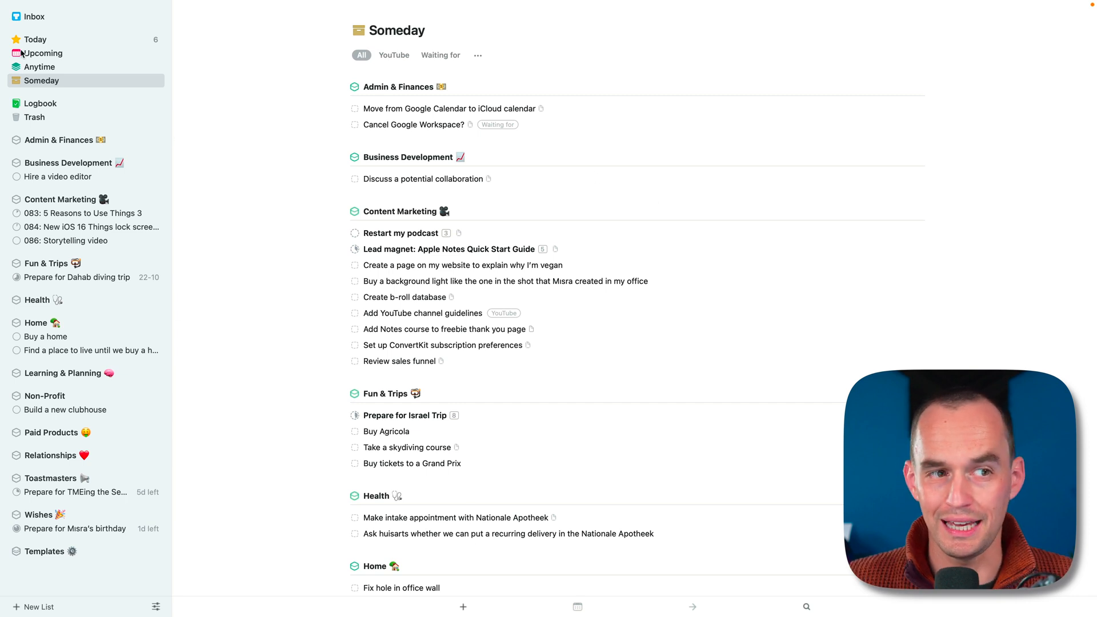
{"action": "left_click", "coordinate": [39, 66]}
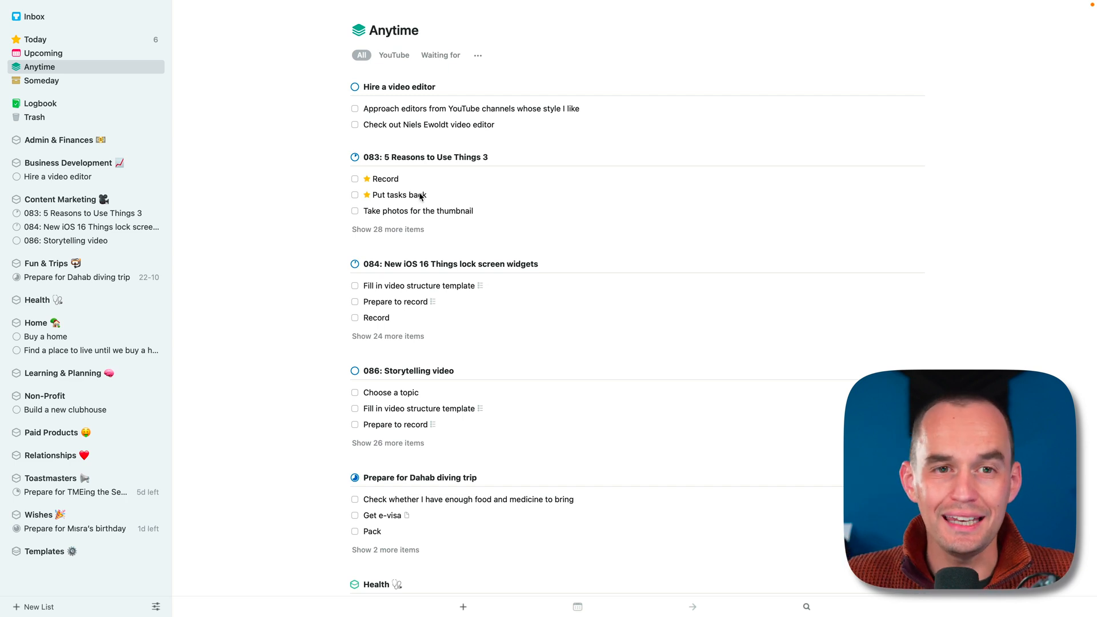
{"action": "mouse_move", "coordinate": [425, 157]}
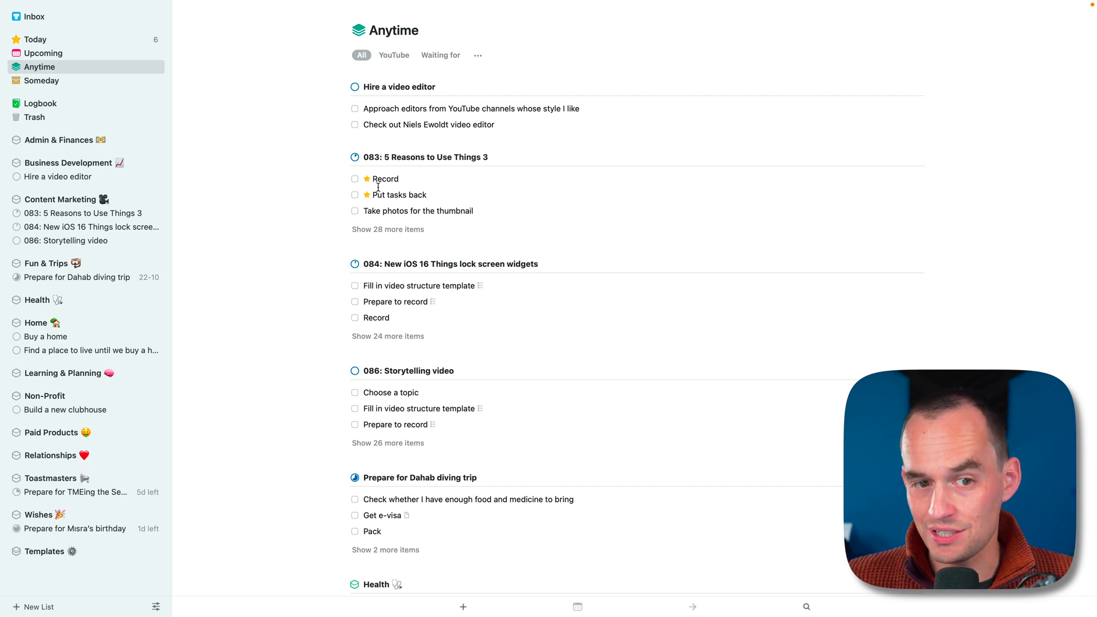
{"action": "left_click", "coordinate": [385, 178]}
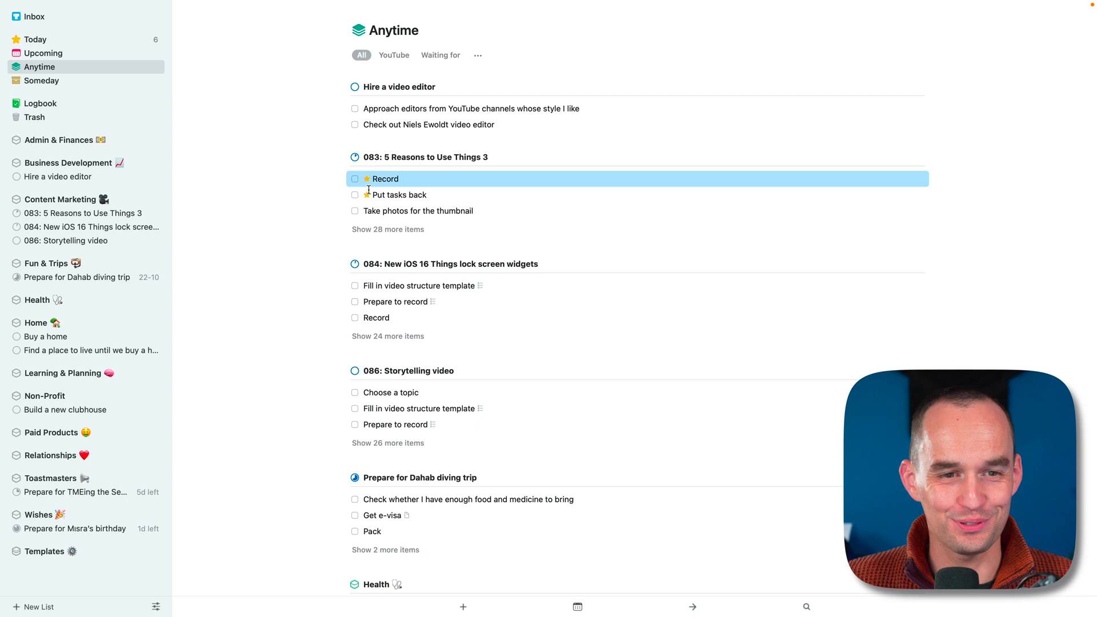
Mark the starred Record to-do in '083: 5 Reasons to Use Things 3' complete
{"action": "left_click", "coordinate": [354, 178]}
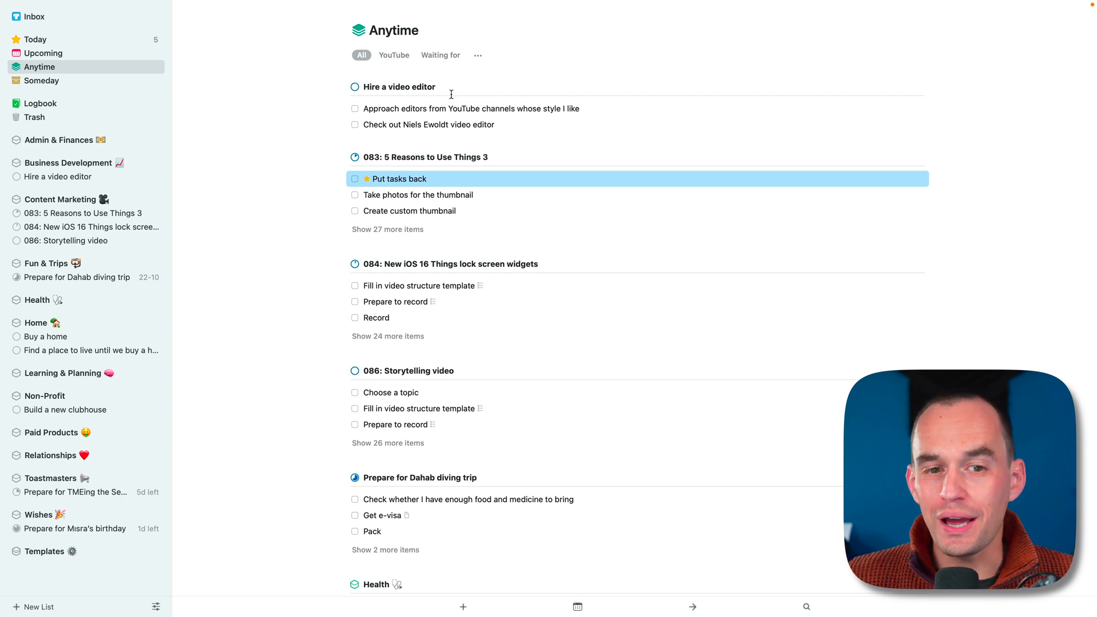
{"action": "mouse_move", "coordinate": [584, 190]}
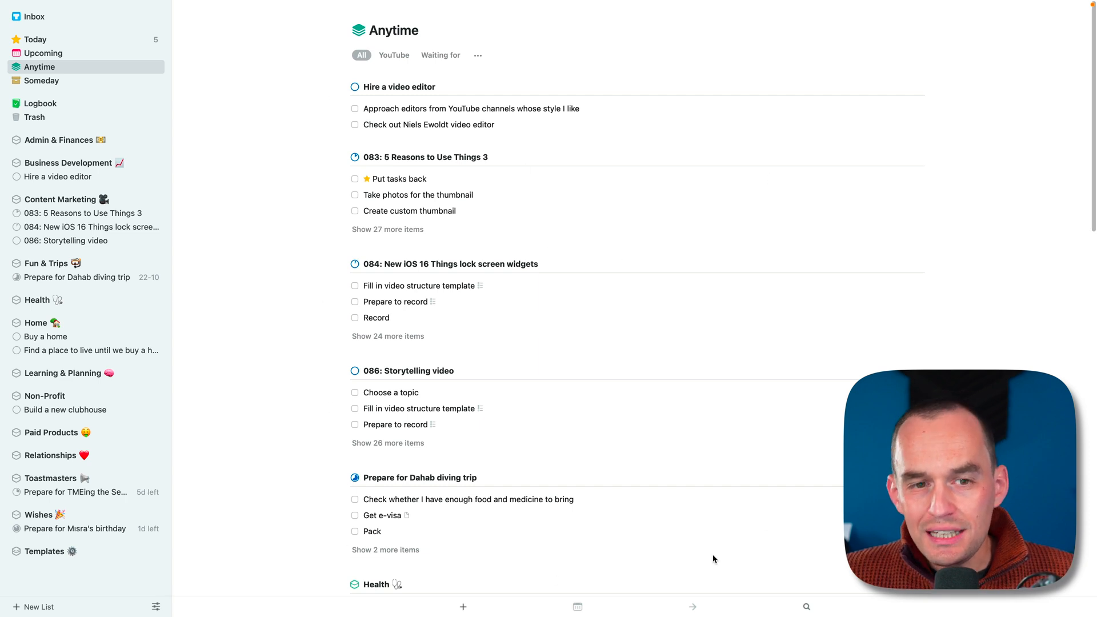
{"action": "mouse_move", "coordinate": [571, 138]}
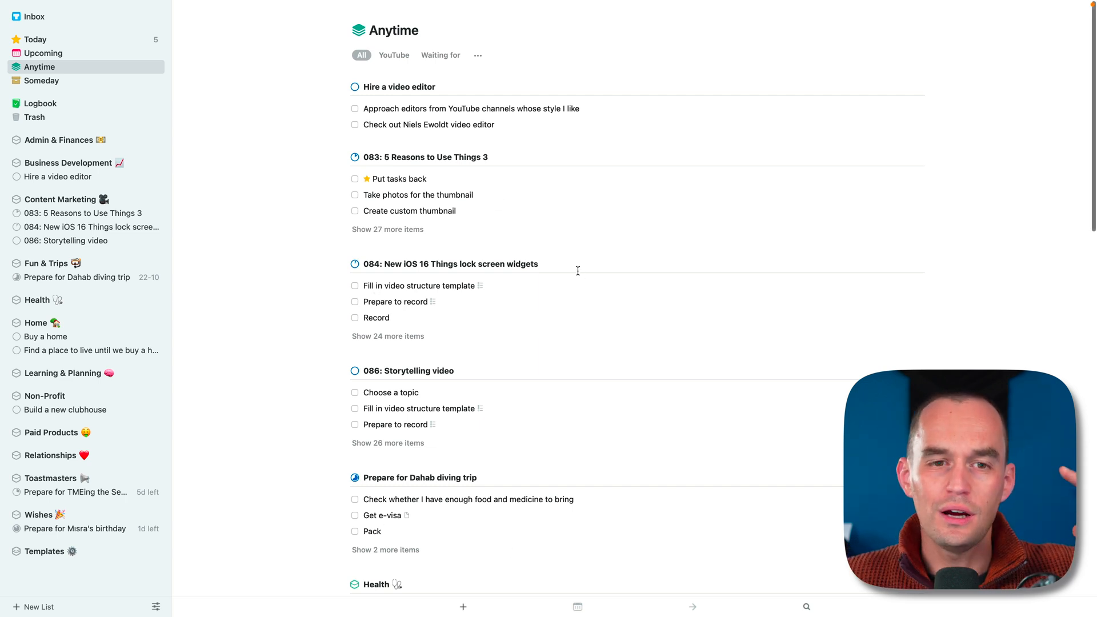
{"action": "mouse_move", "coordinate": [565, 244]}
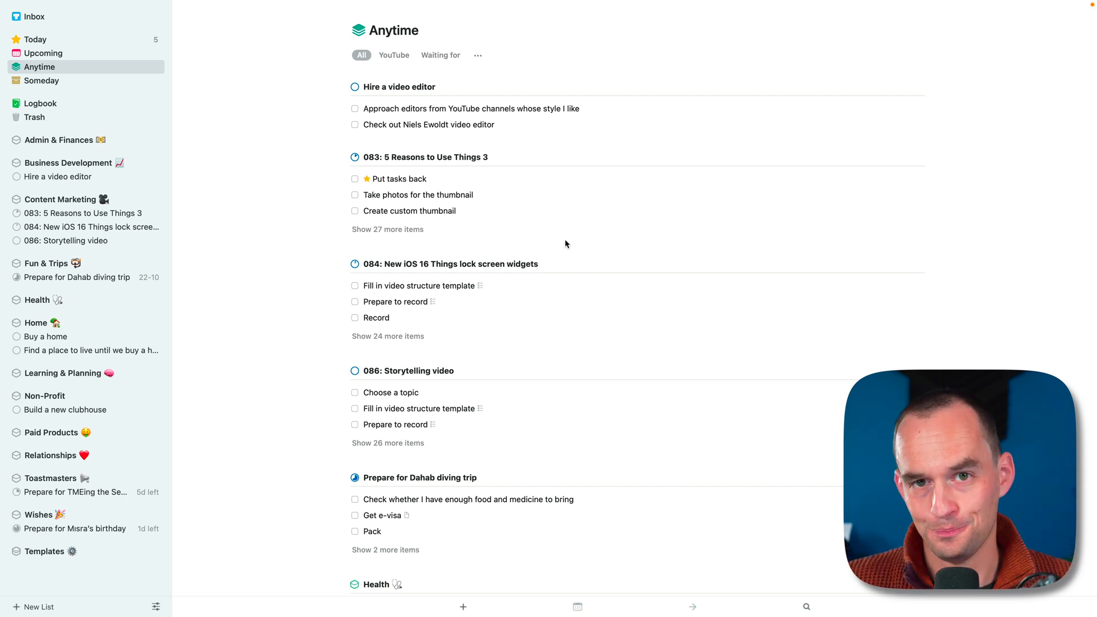